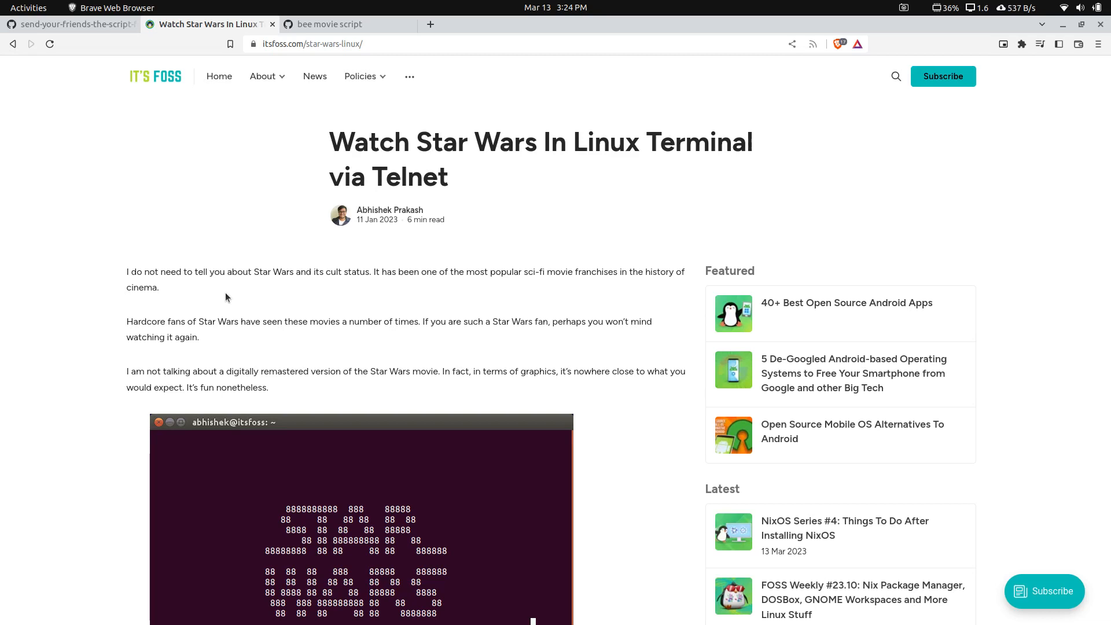
pyautogui.moveTo(416, 275)
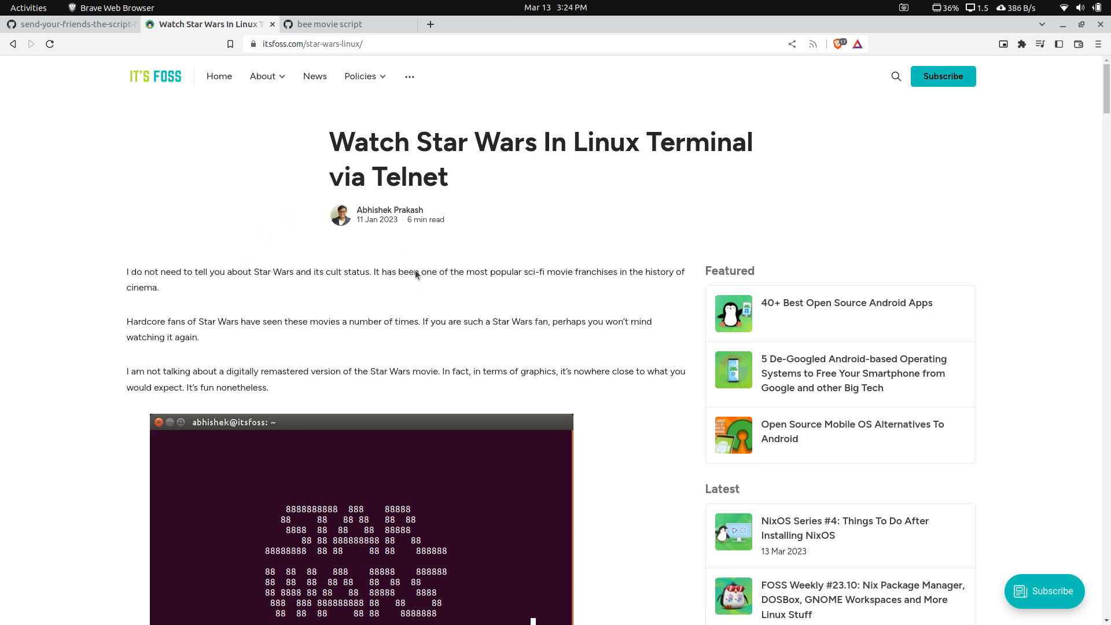
pyautogui.moveTo(305, 313)
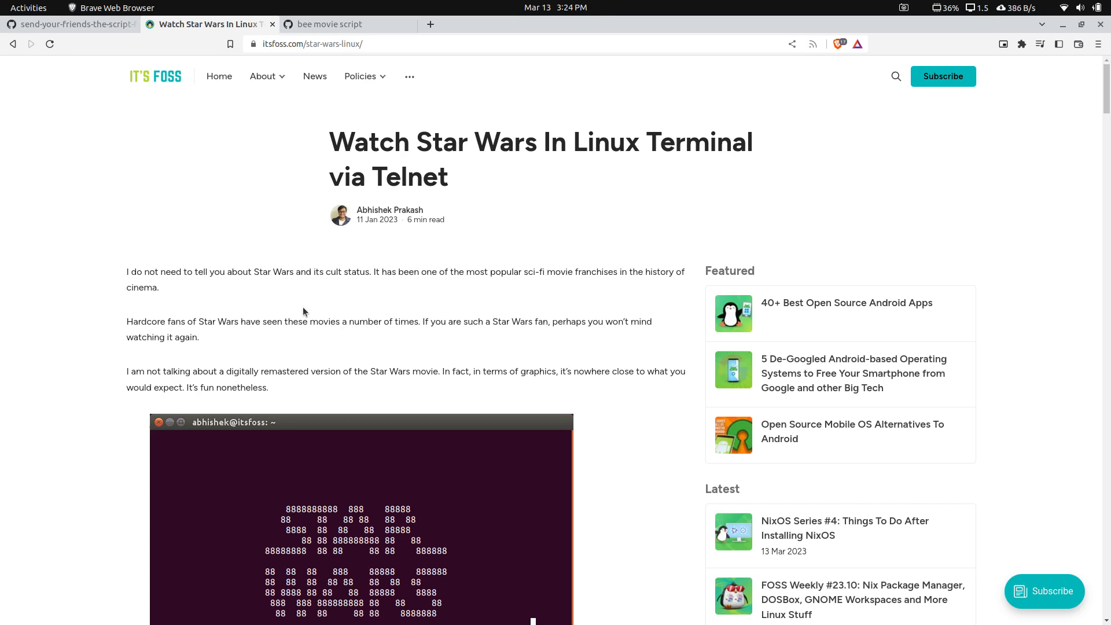
pyautogui.moveTo(345, 354)
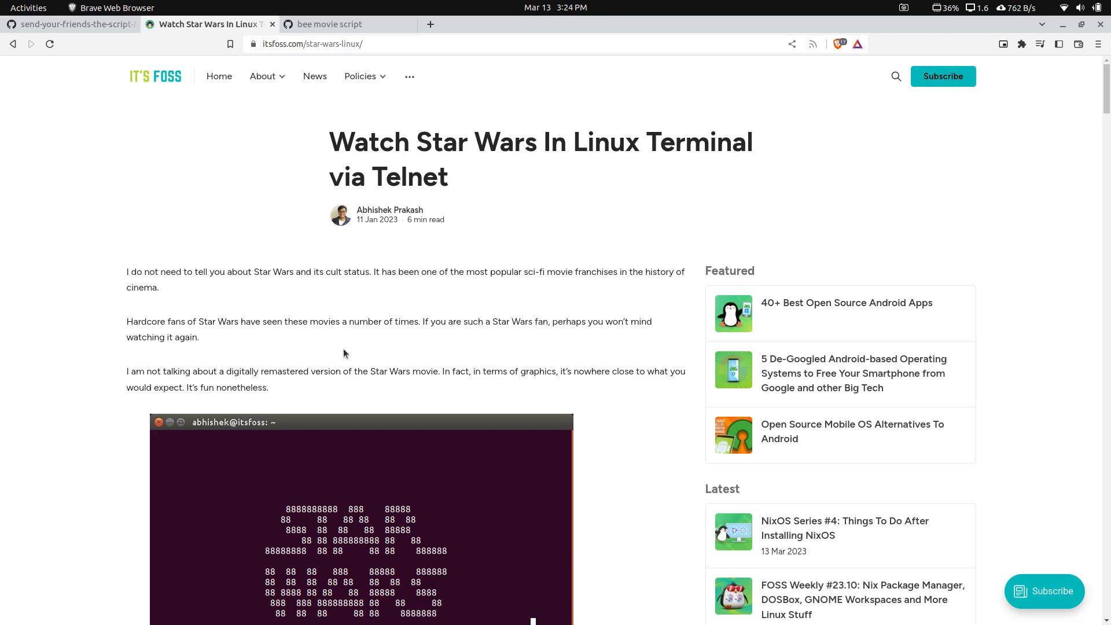
pyautogui.moveTo(309, 251)
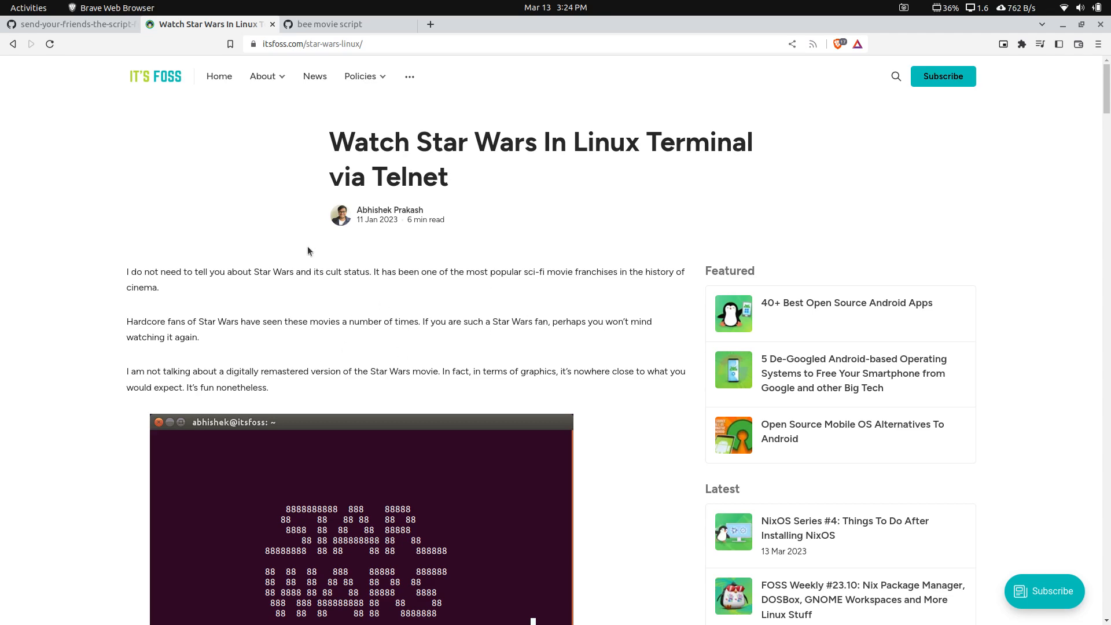
# Watch the Star Wars ASCII animation in the telnet terminal, then return to the article.
pyautogui.scroll(-3)
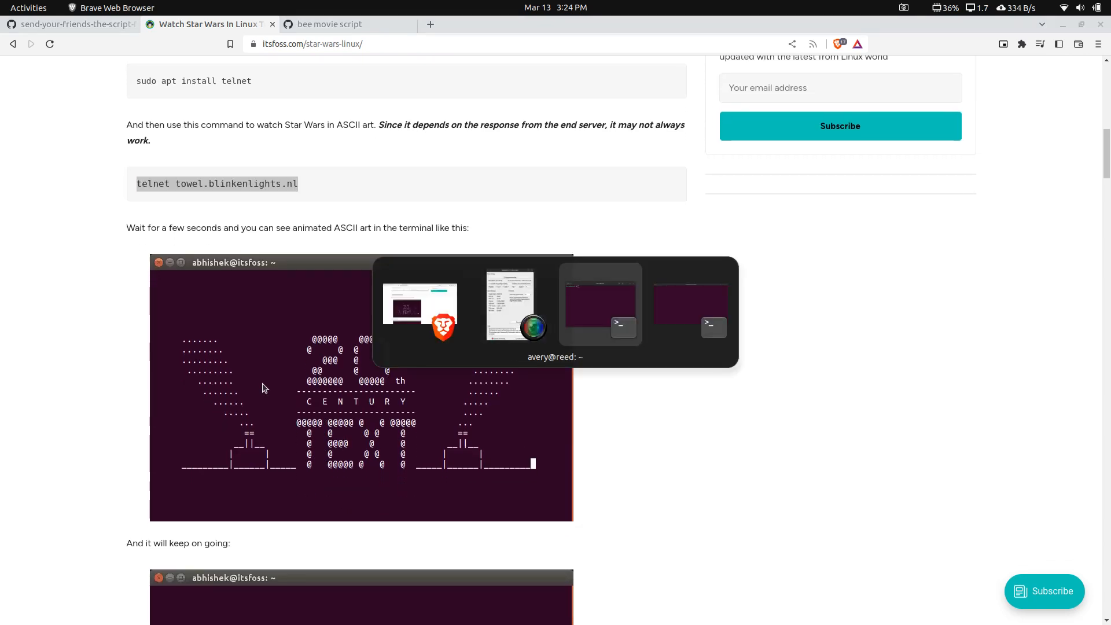
pyautogui.click(599, 305)
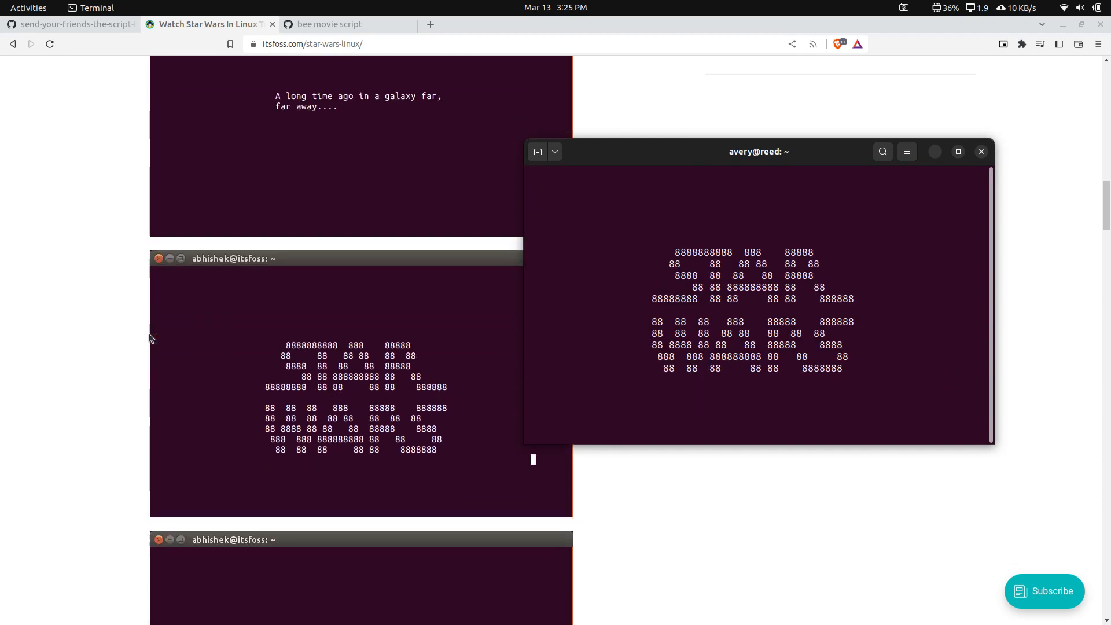
pyautogui.scroll(-3)
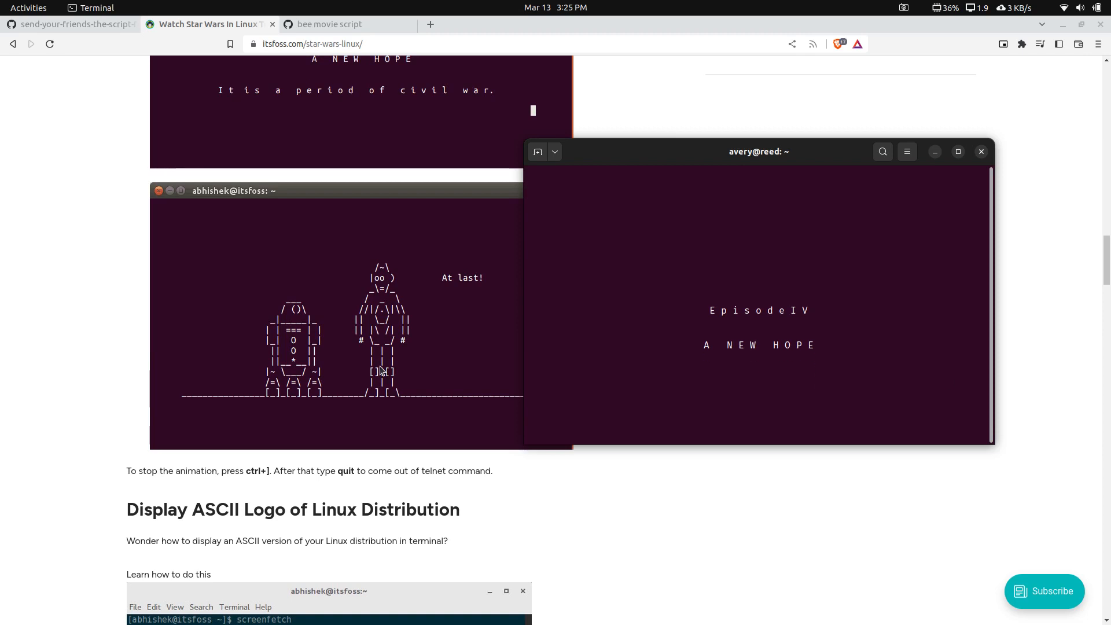
pyautogui.click(981, 151)
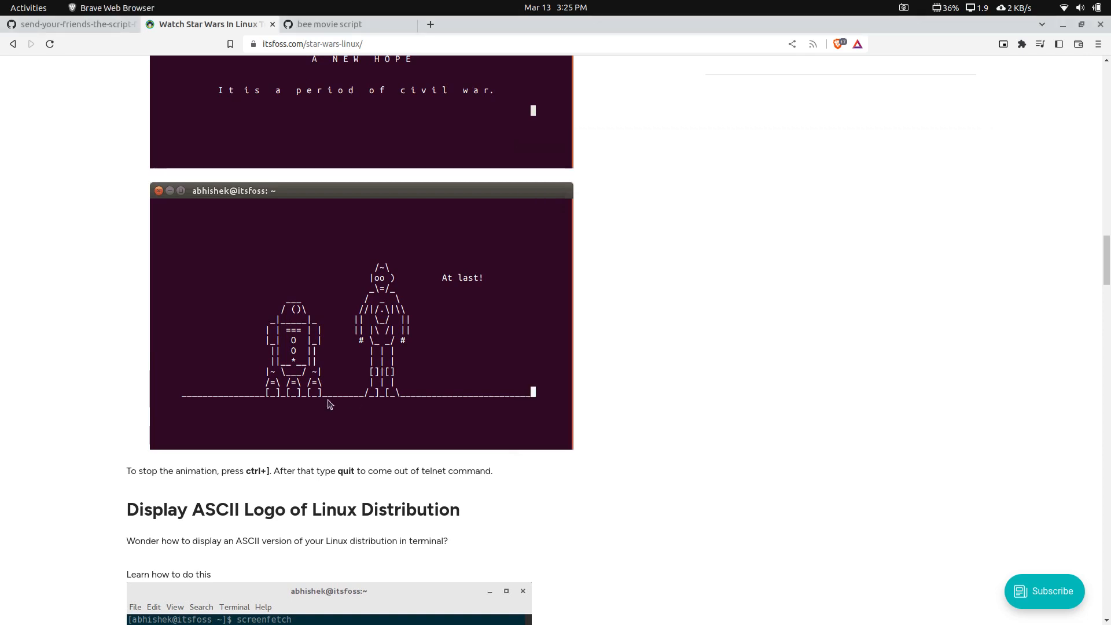
pyautogui.scroll(3)
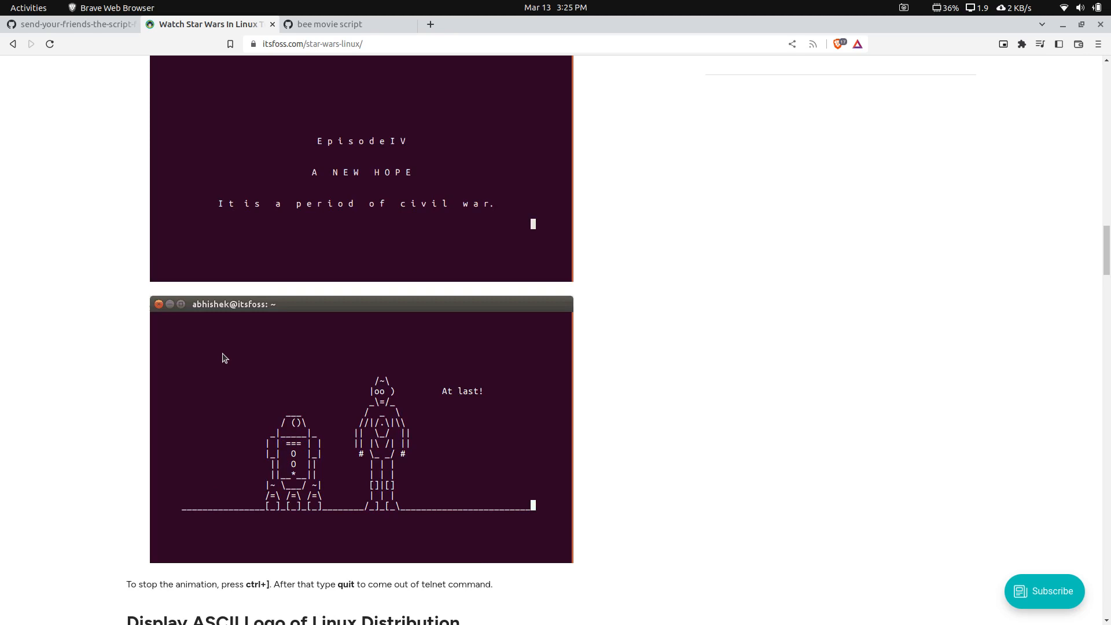
pyautogui.scroll(-3)
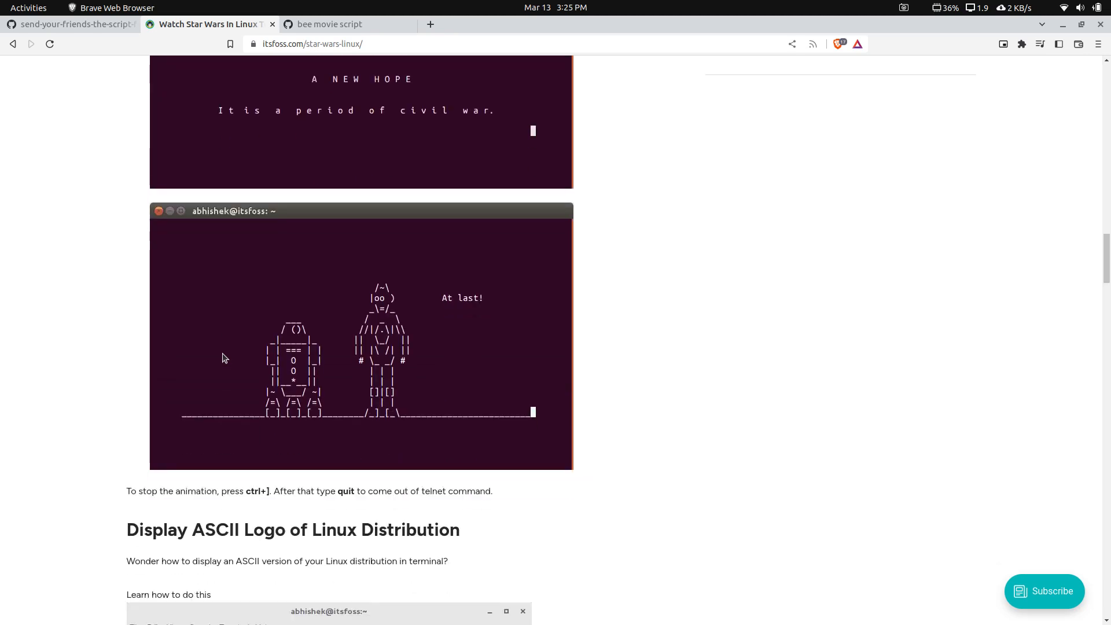
pyautogui.moveTo(298, 378)
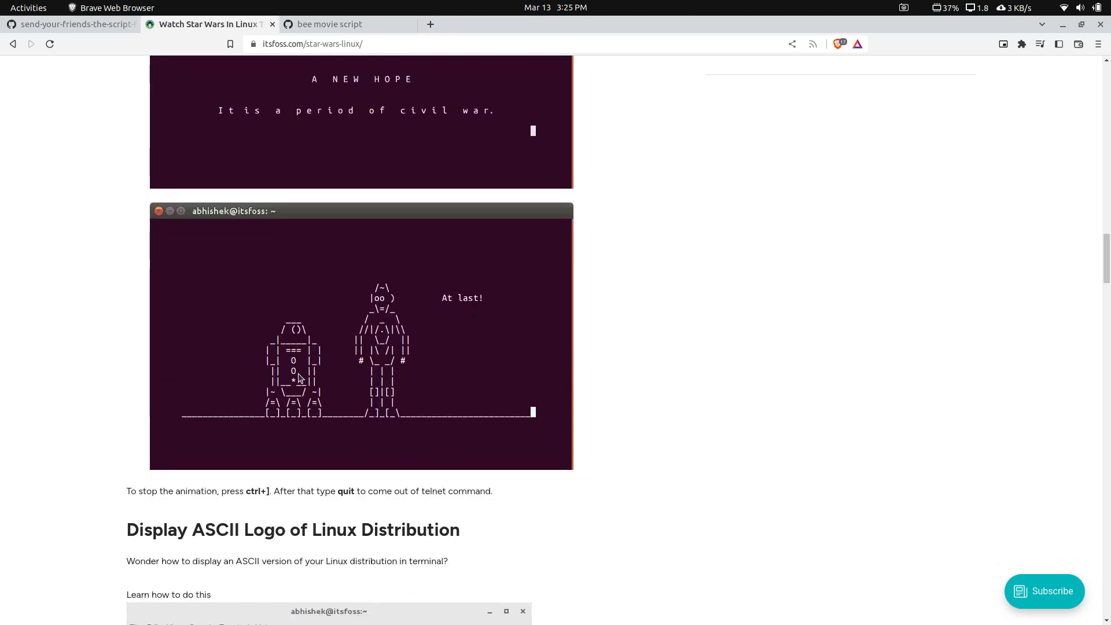
pyautogui.moveTo(78, 374)
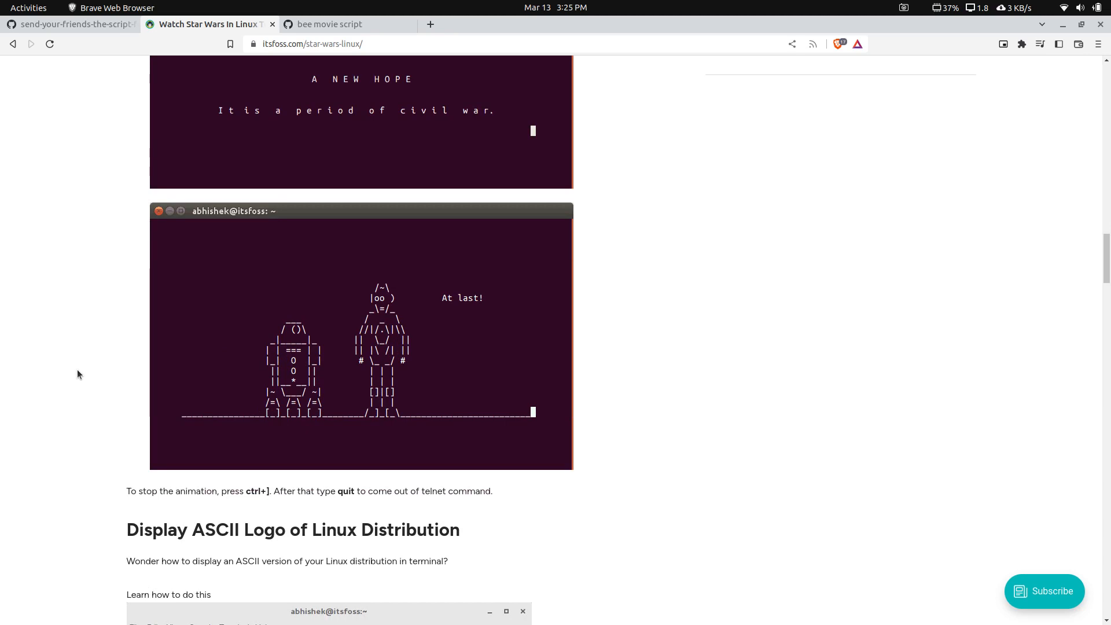
# Switch to the GitHub tab showing script.txt from the Bee Movie repository.
pyautogui.click(70, 24)
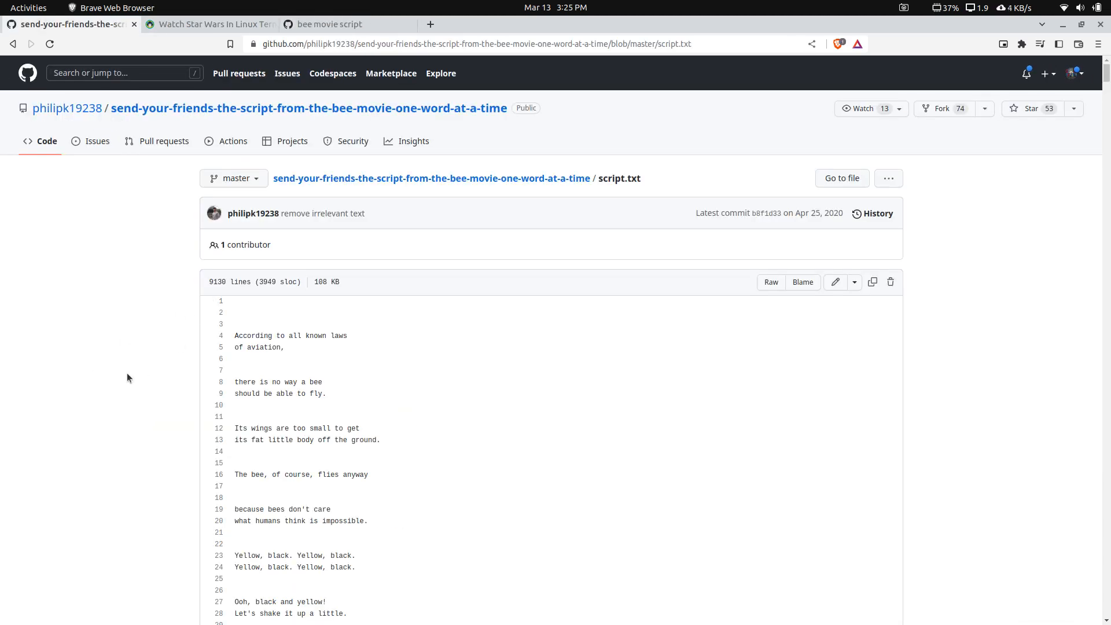
pyautogui.moveTo(234, 465)
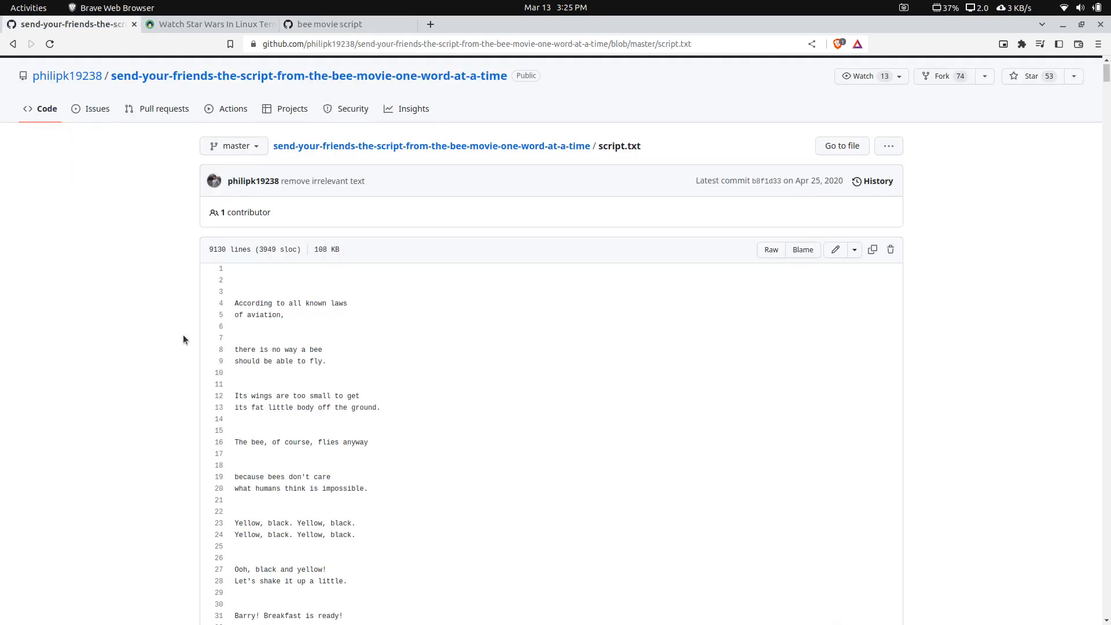
pyautogui.click(210, 25)
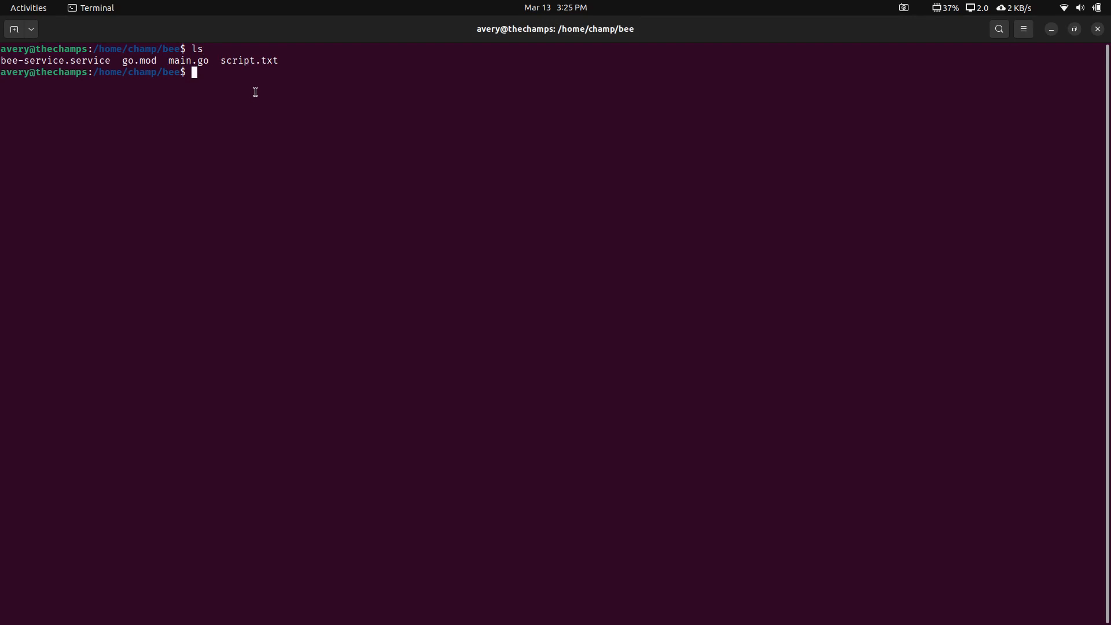
# Open main.go from the bee project folder in nano.
pyautogui.write('nano main.go')
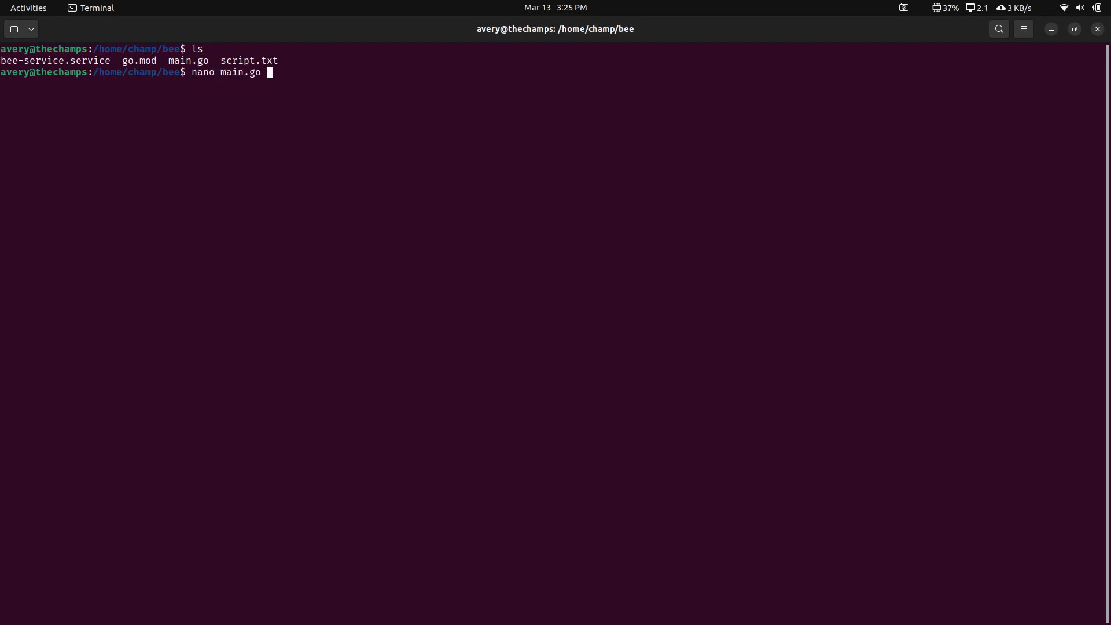
pyautogui.press('Return')
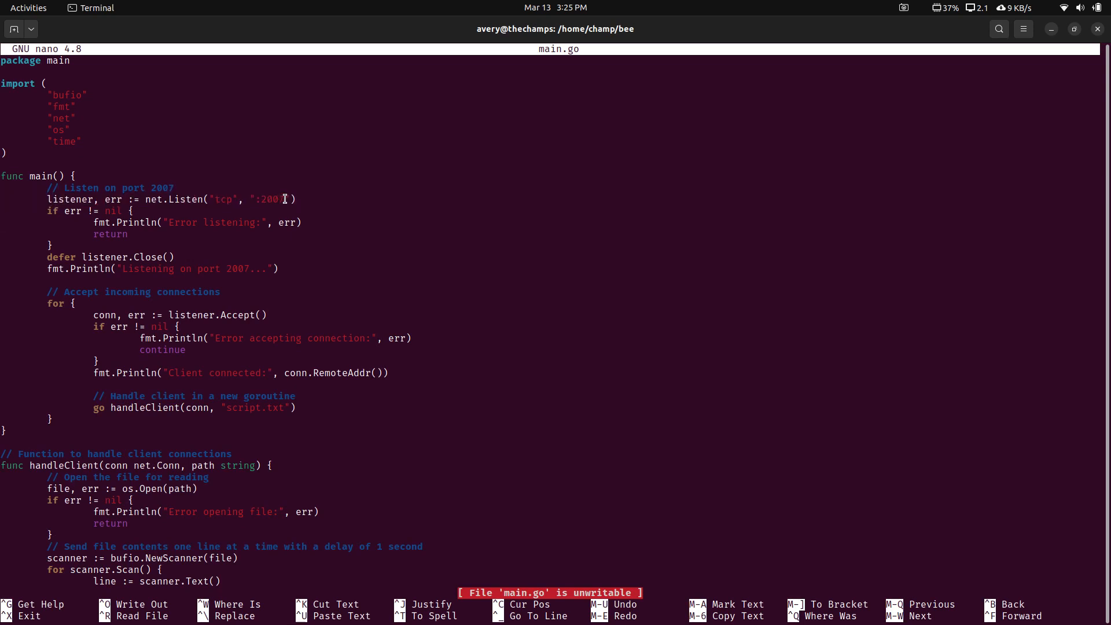
pyautogui.doubleClick(272, 199)
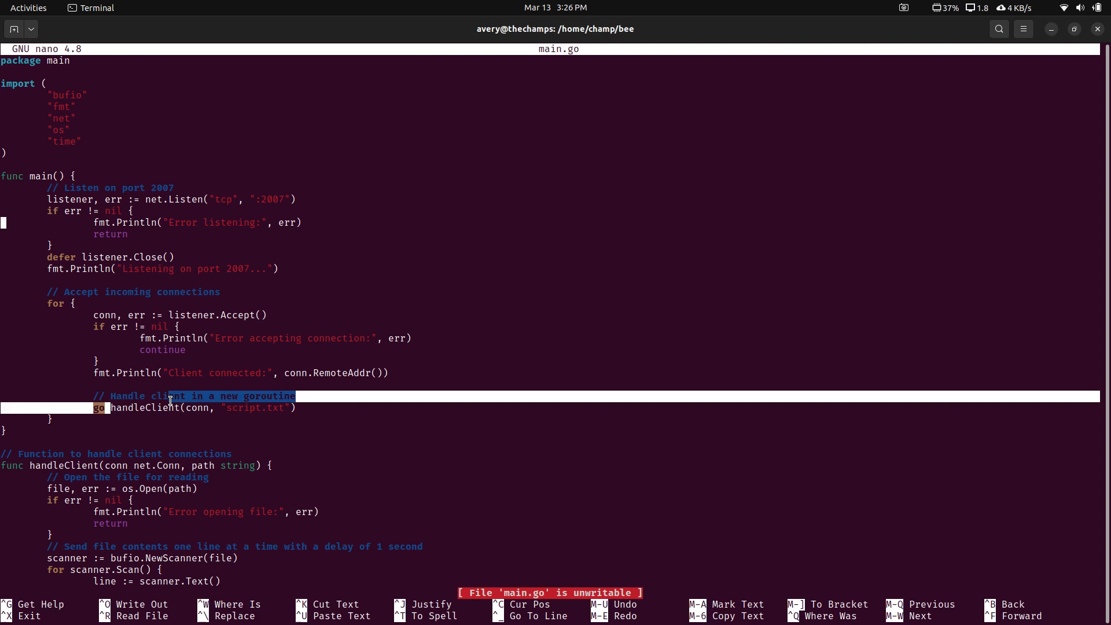
pyautogui.click(198, 408)
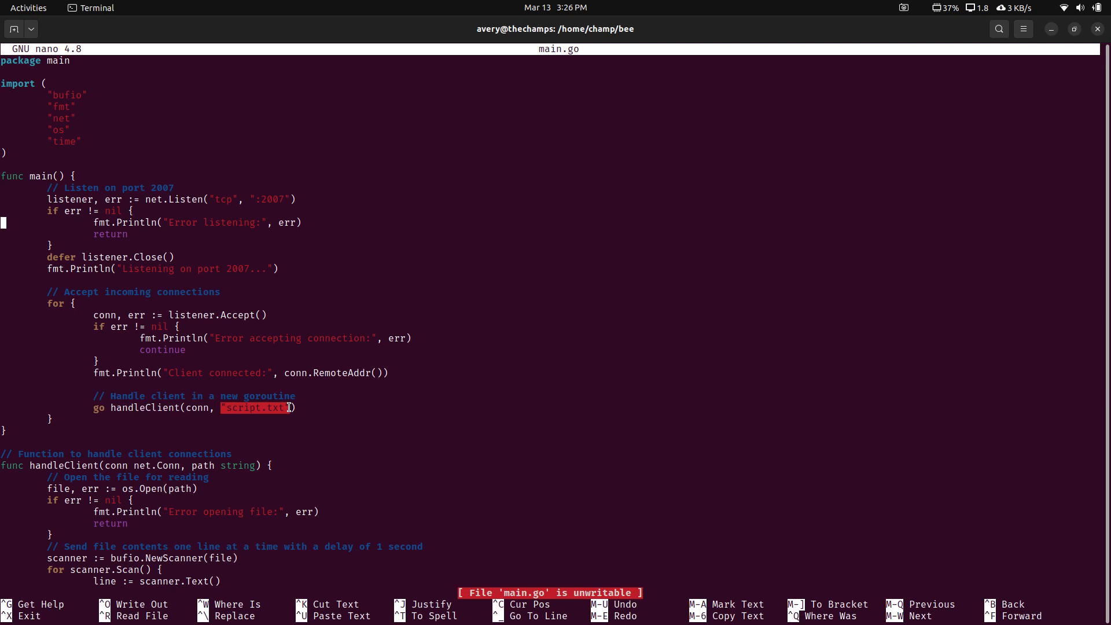
pyautogui.moveTo(255, 416)
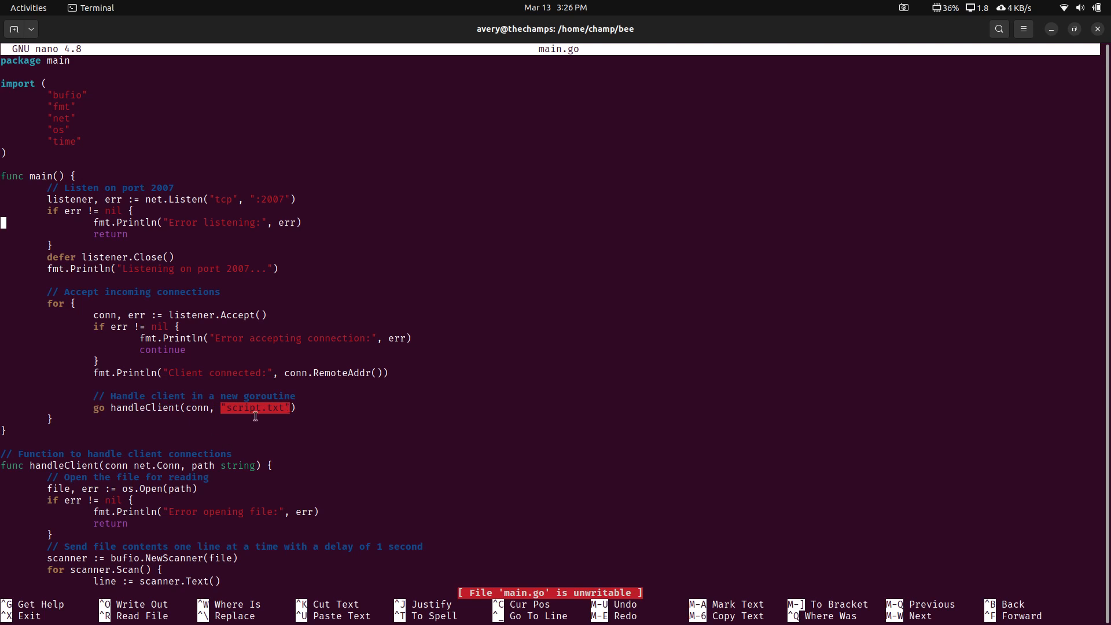
pyautogui.moveTo(225, 410)
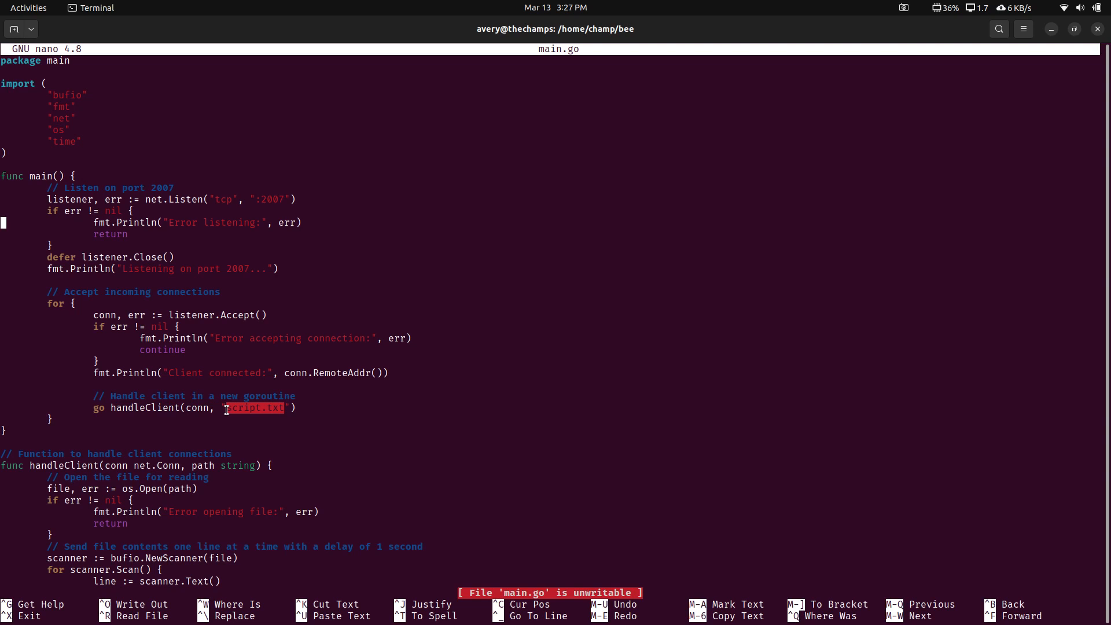
pyautogui.scroll(-3)
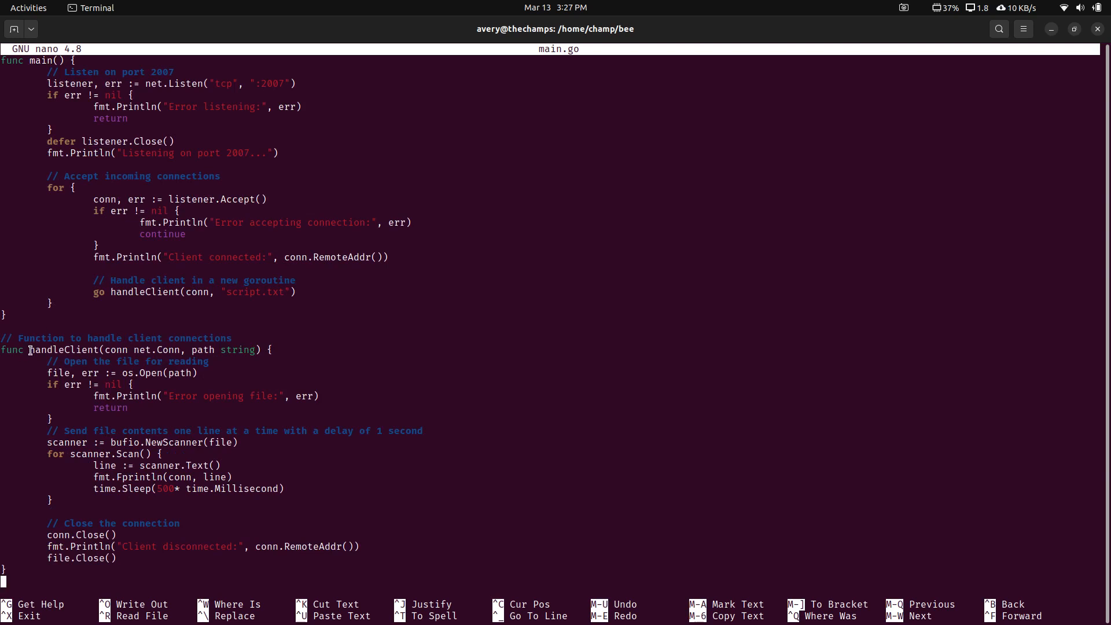
# Highlight the handleClient function in main.go, then raise the Star Wars telnet terminal.
pyautogui.doubleClick(64, 350)
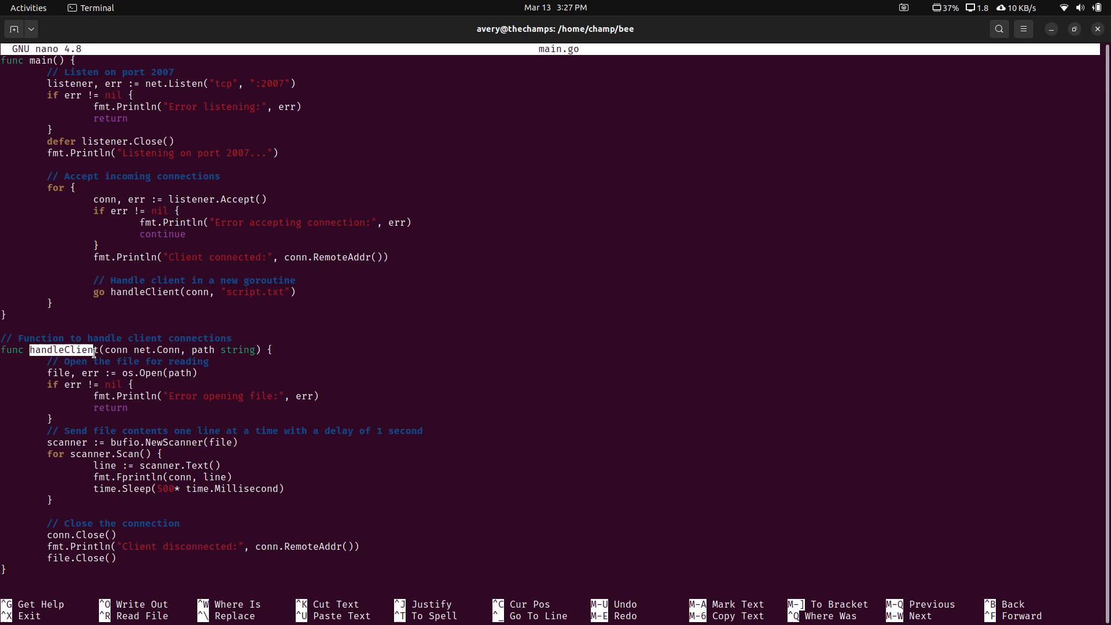
pyautogui.moveTo(243, 348)
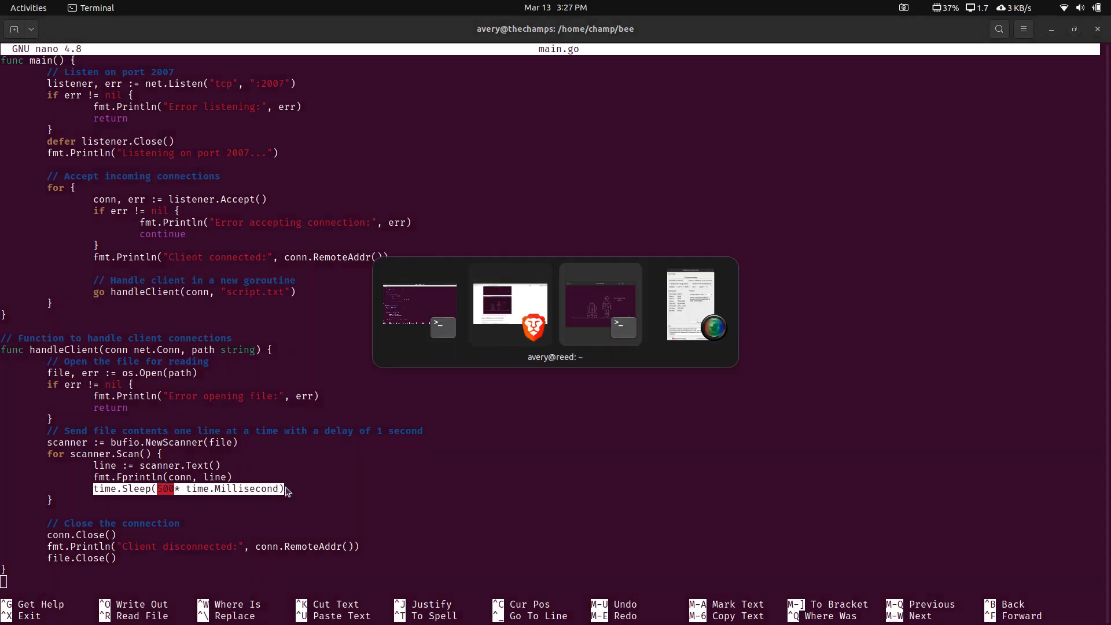
pyautogui.click(600, 305)
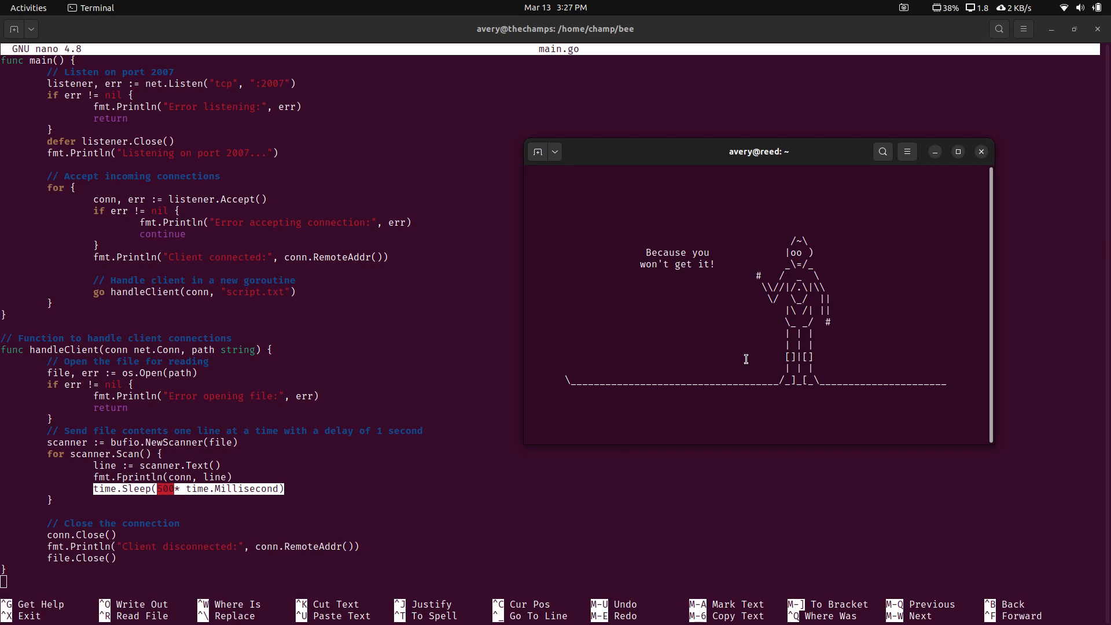
pyautogui.click(981, 152)
pyautogui.write('go')
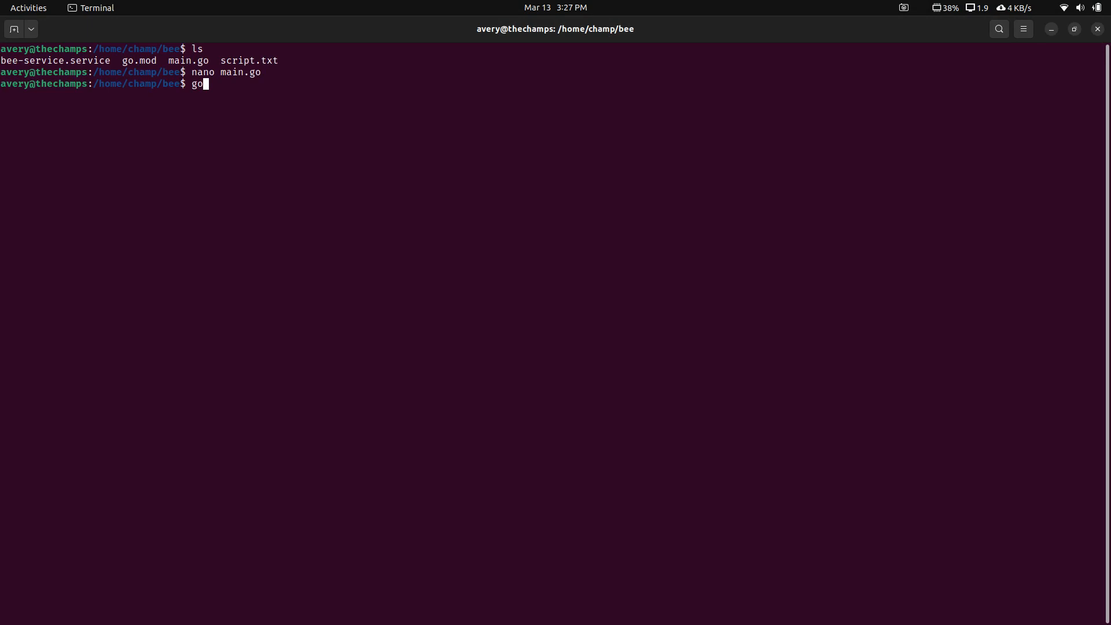
# Run 'go run .' in ~/bee, hitting go1.15.5 vs go1.13.8 version errors.
pyautogui.write('run .')
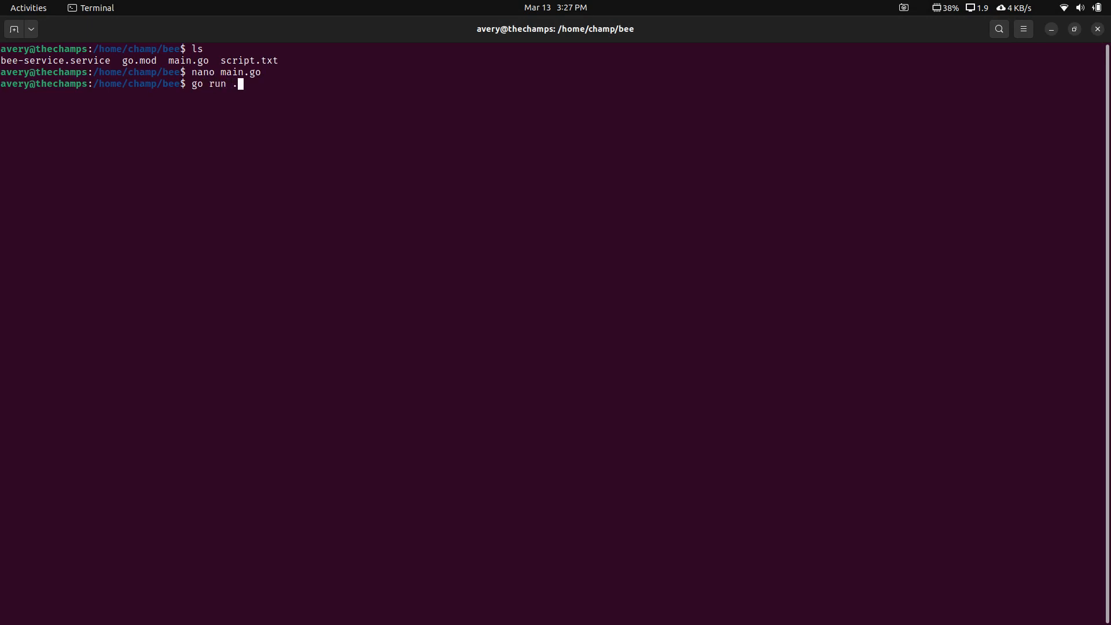
pyautogui.press('Return')
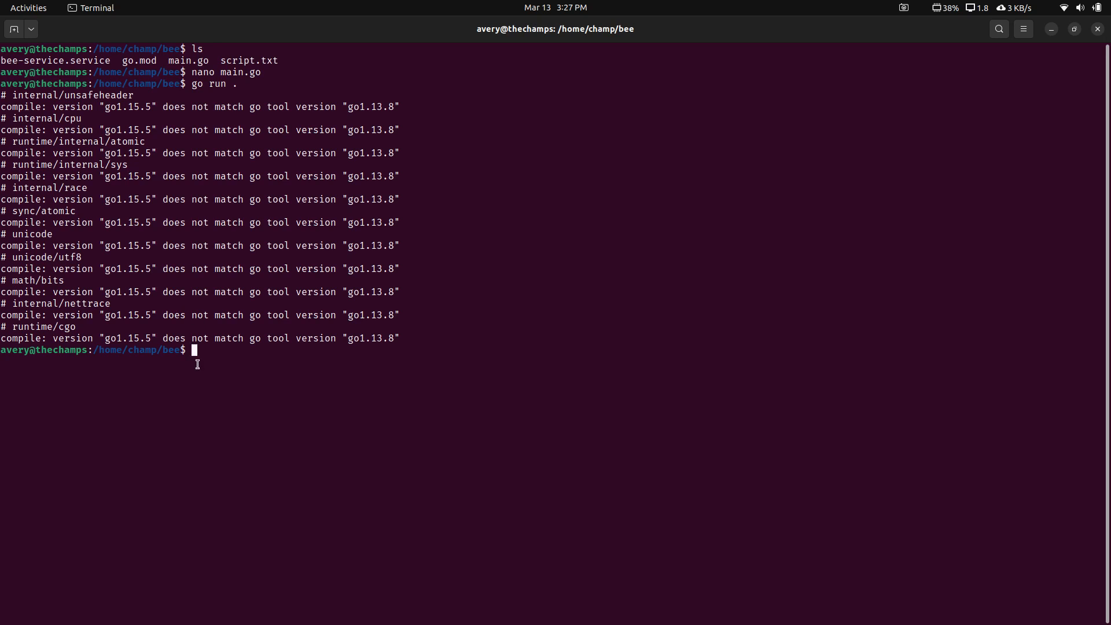
pyautogui.moveTo(281, 260)
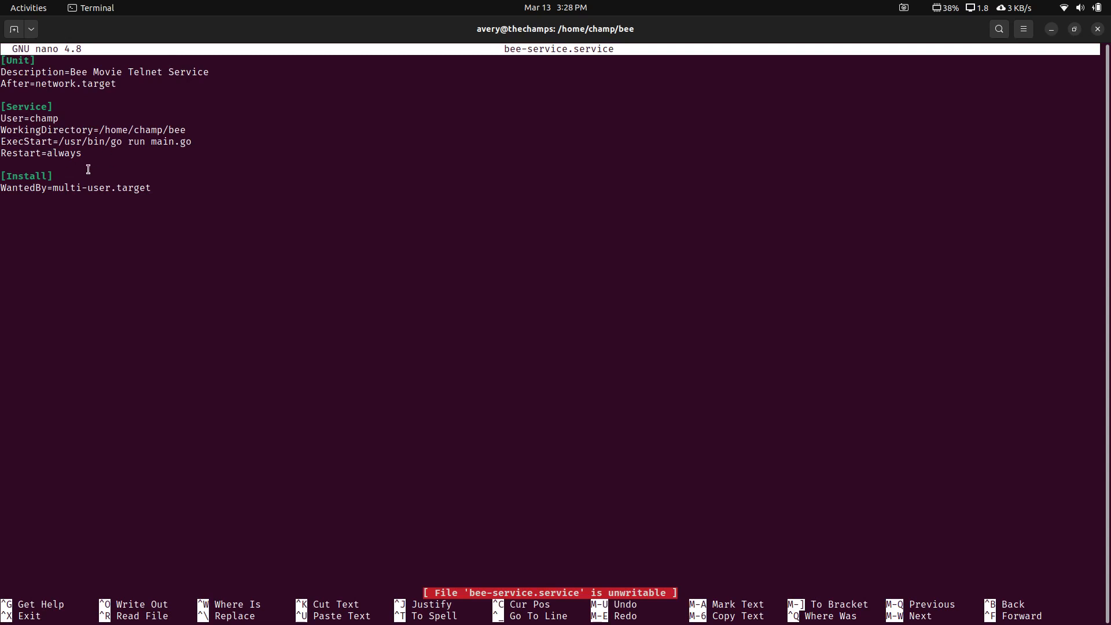
# Close bee-service.service in nano without saving changes.
pyautogui.press('ctrl+x')
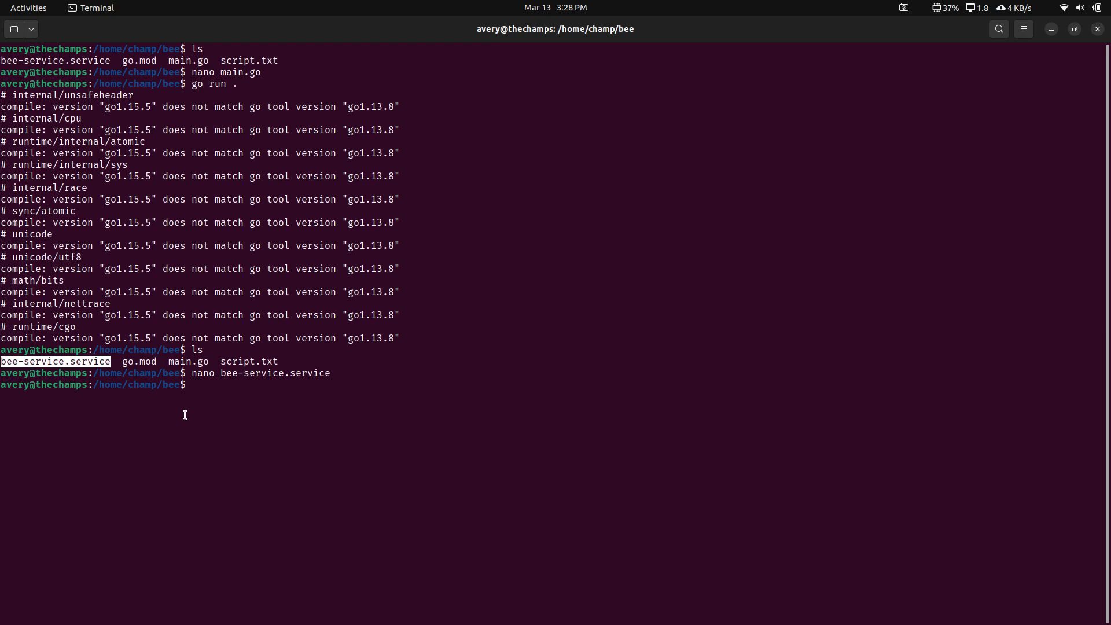
# Restart bee-service with 'sudo systemctl restart bee-service'.
pyautogui.write('sudo sys')
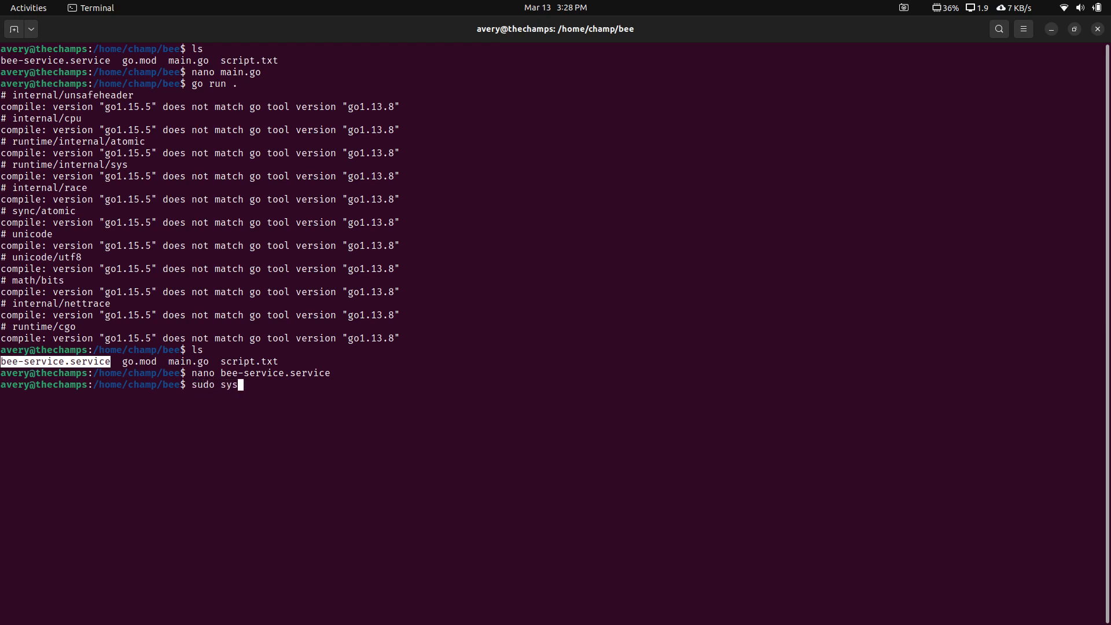
pyautogui.write('temctl r')
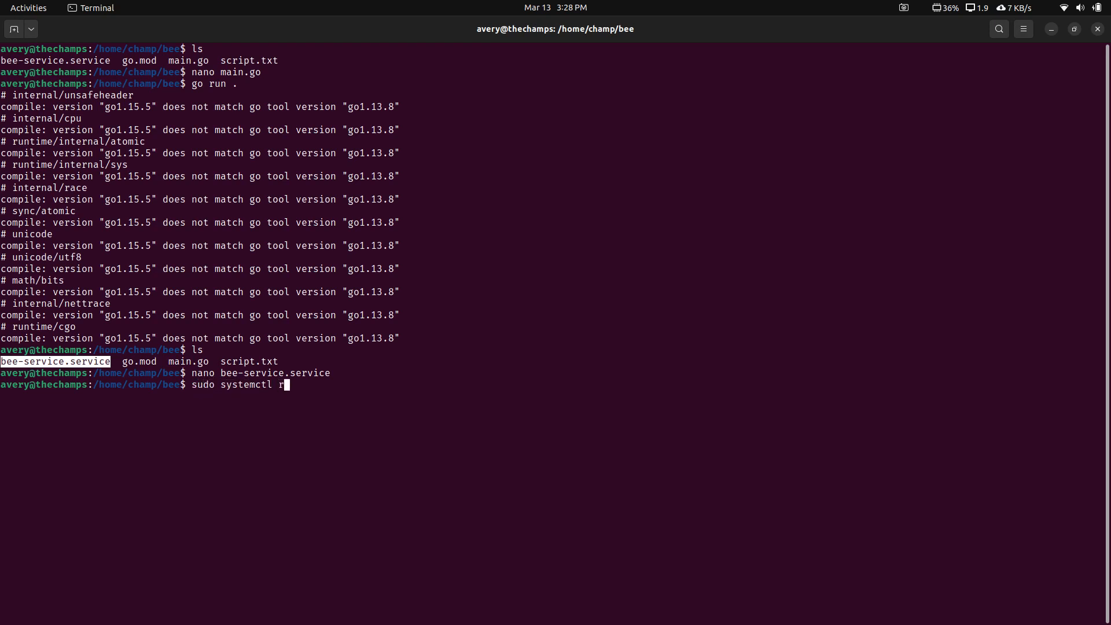
pyautogui.write('estart bee')
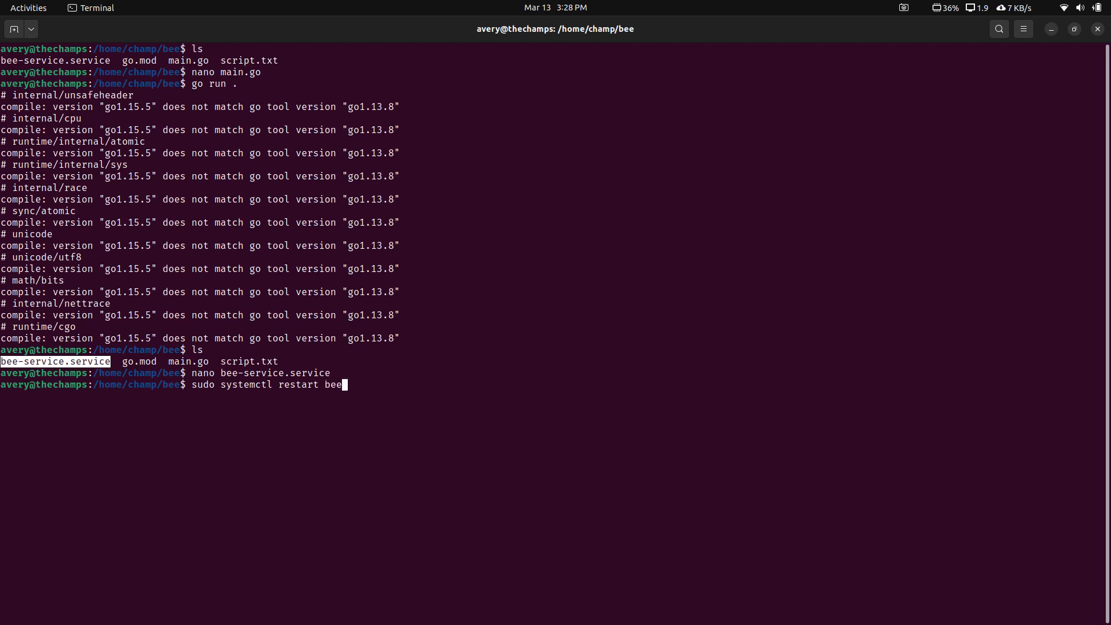
pyautogui.press('Return')
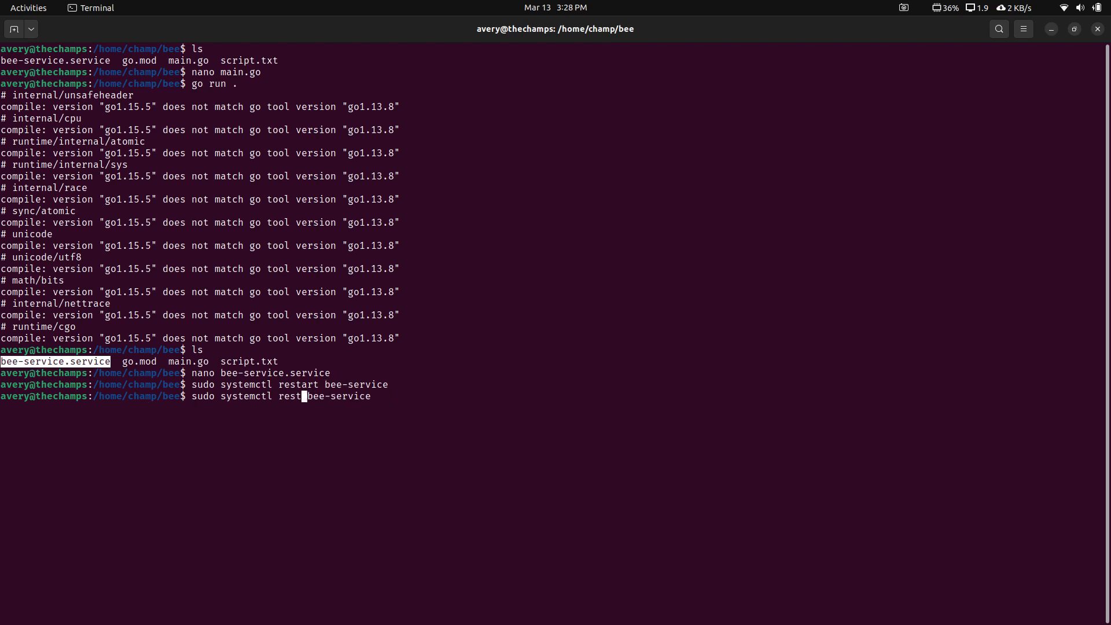
# Confirm bee-service is active on port 2007 and review its journalctl log history.
pyautogui.press('Return')
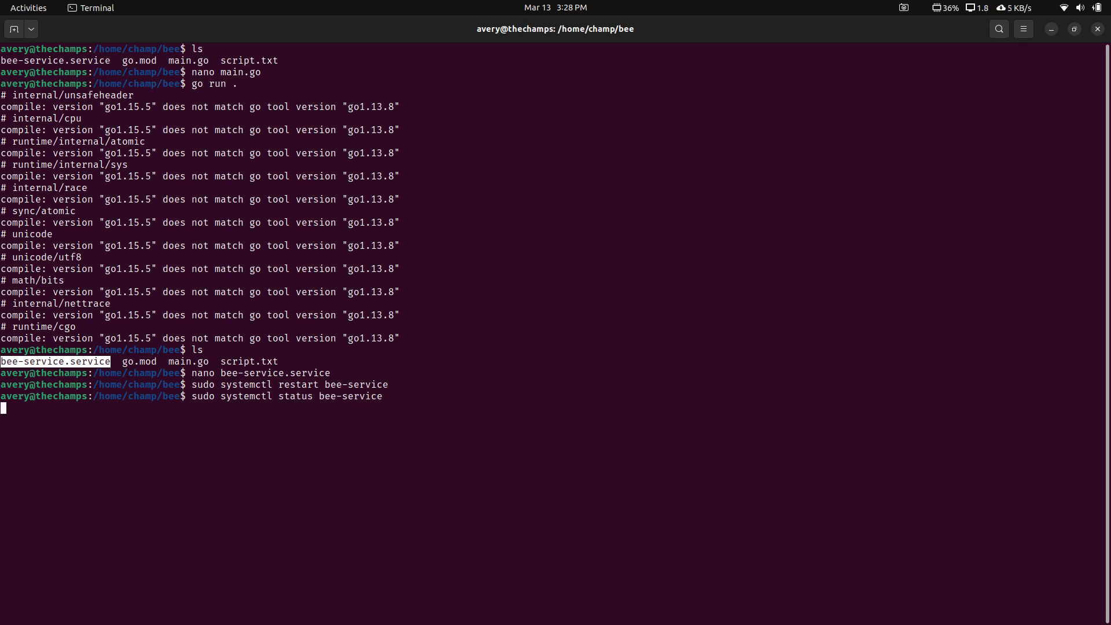
pyautogui.press('Return')
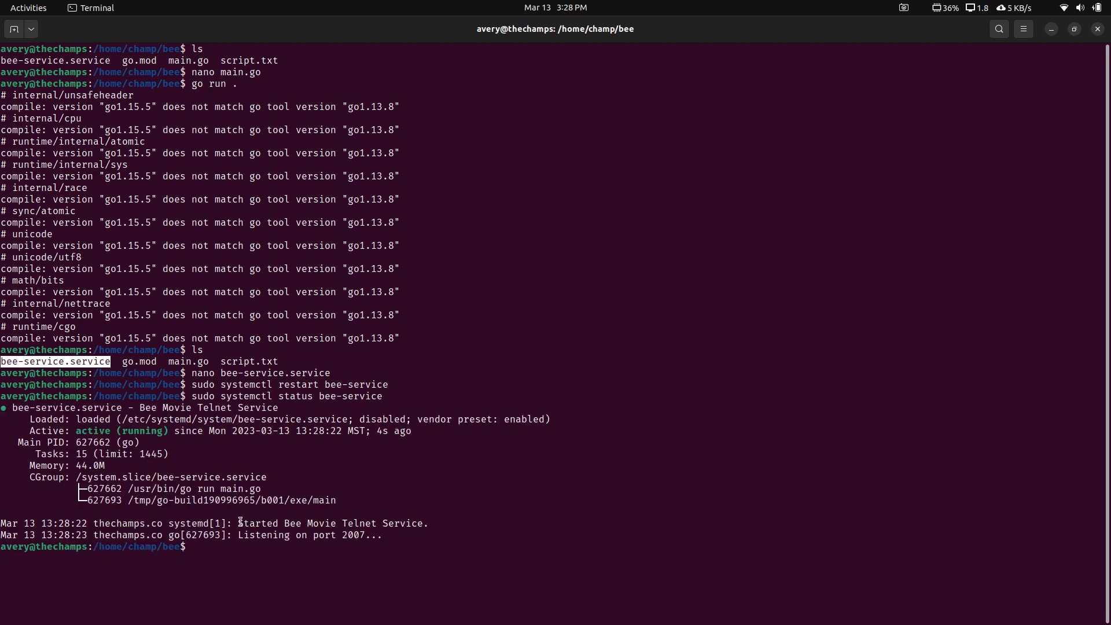
pyautogui.doubleClick(332, 523)
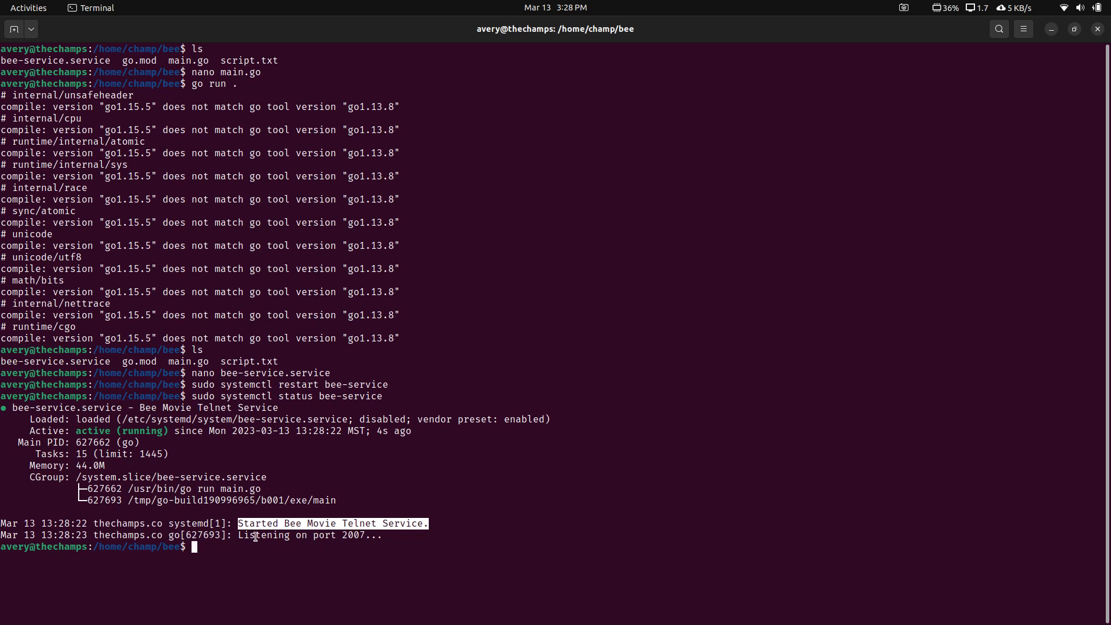
pyautogui.write('sudo journalctl -u bee-service')
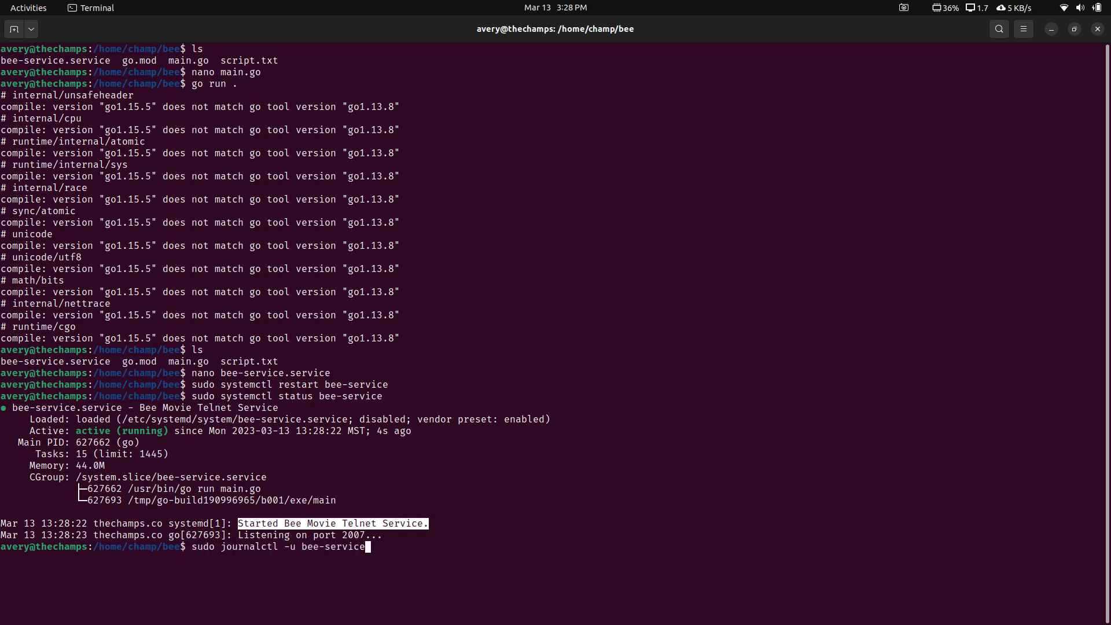
pyautogui.press('Return')
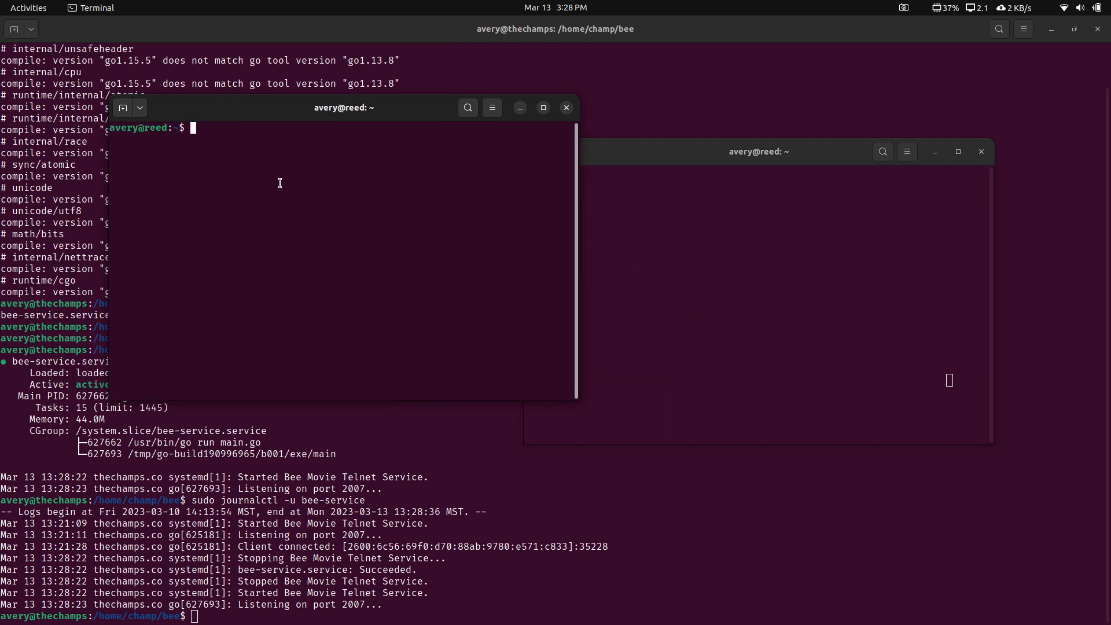
# Run 'telnet thechamps.co 2007' in a second terminal and watch text stream in.
pyautogui.write('telnet thech')
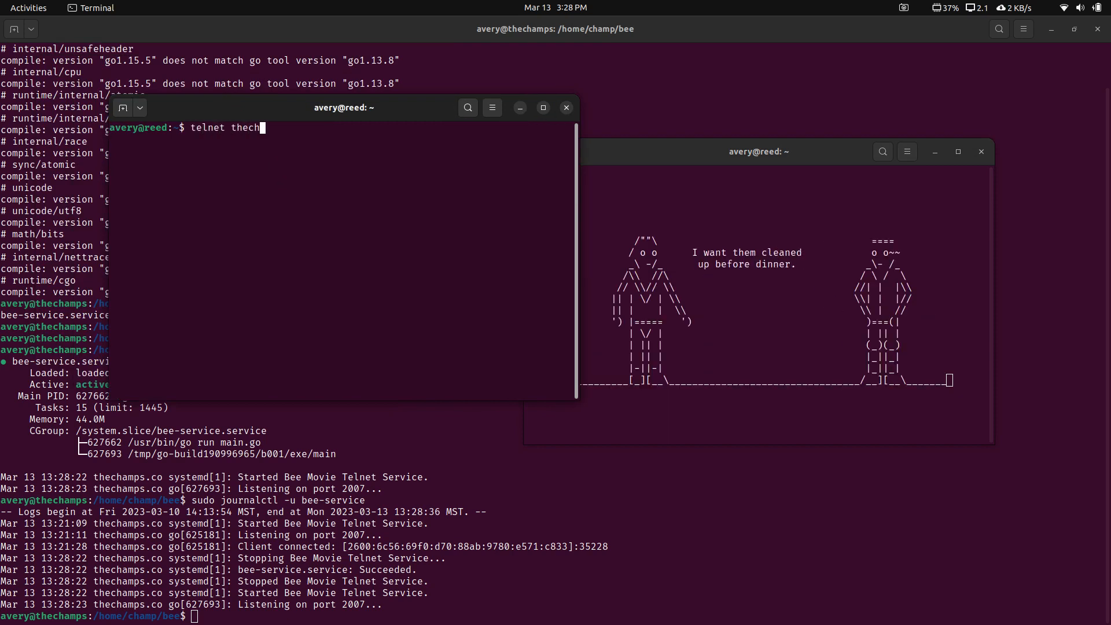
pyautogui.write('amps.co')
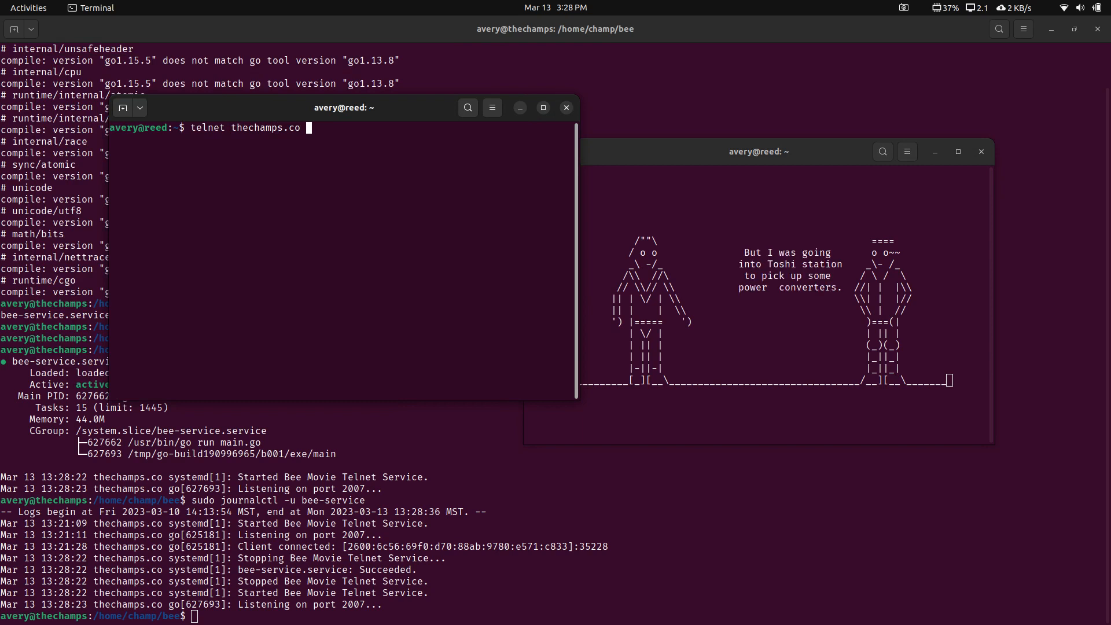
pyautogui.write('200')
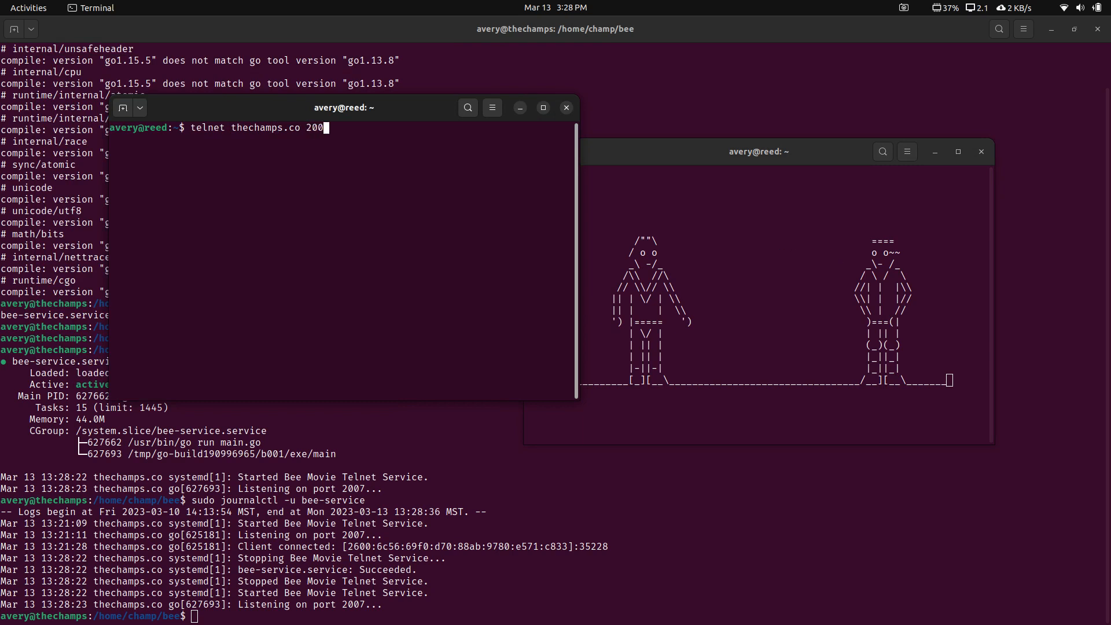
pyautogui.press('Return')
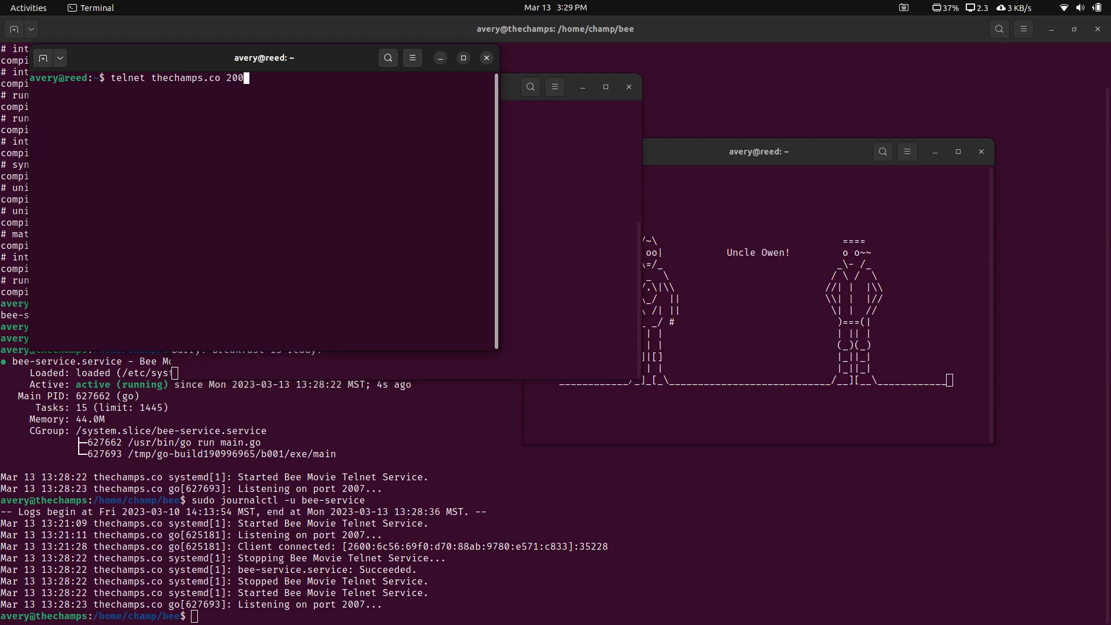
pyautogui.press('Return')
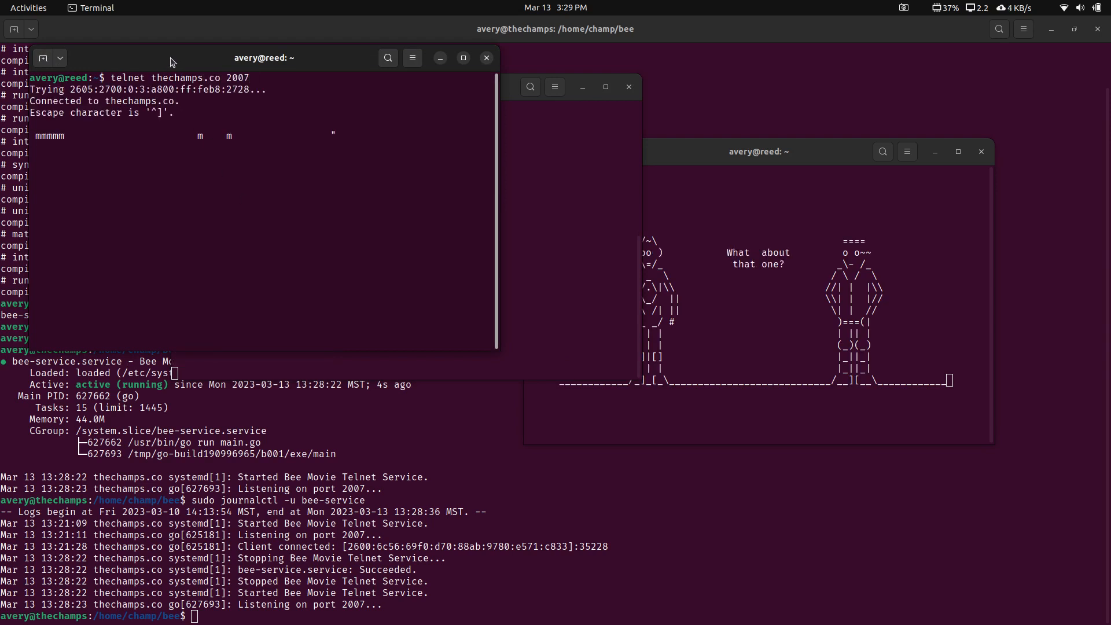
pyautogui.click(404, 86)
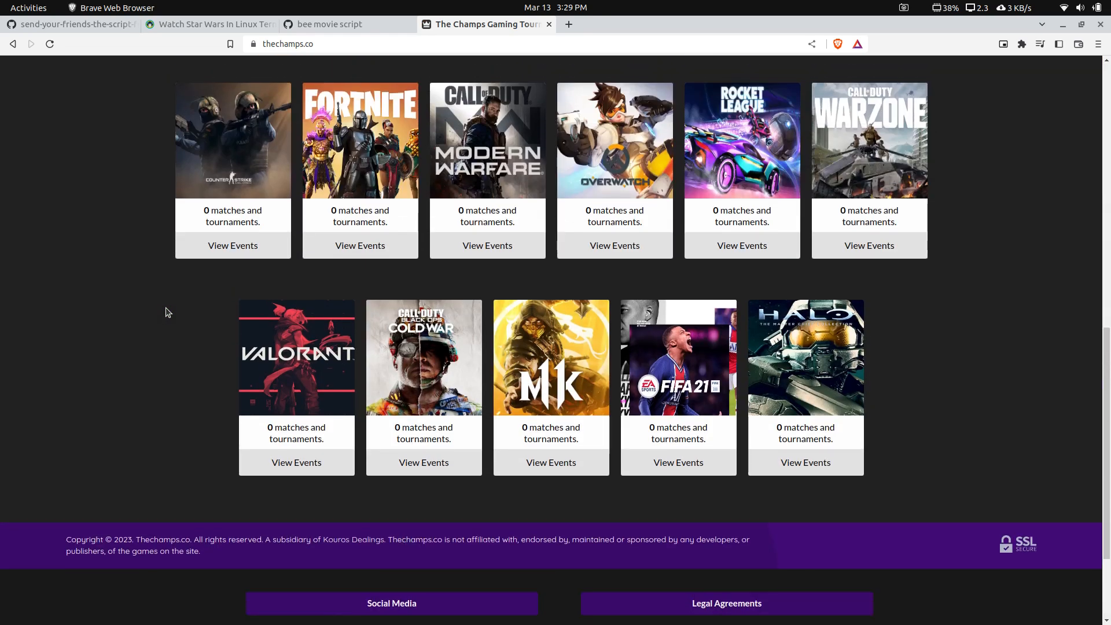
# Scroll the thechamps.co page, then move through the Star Wars article to GitHub script.txt.
pyautogui.scroll(3)
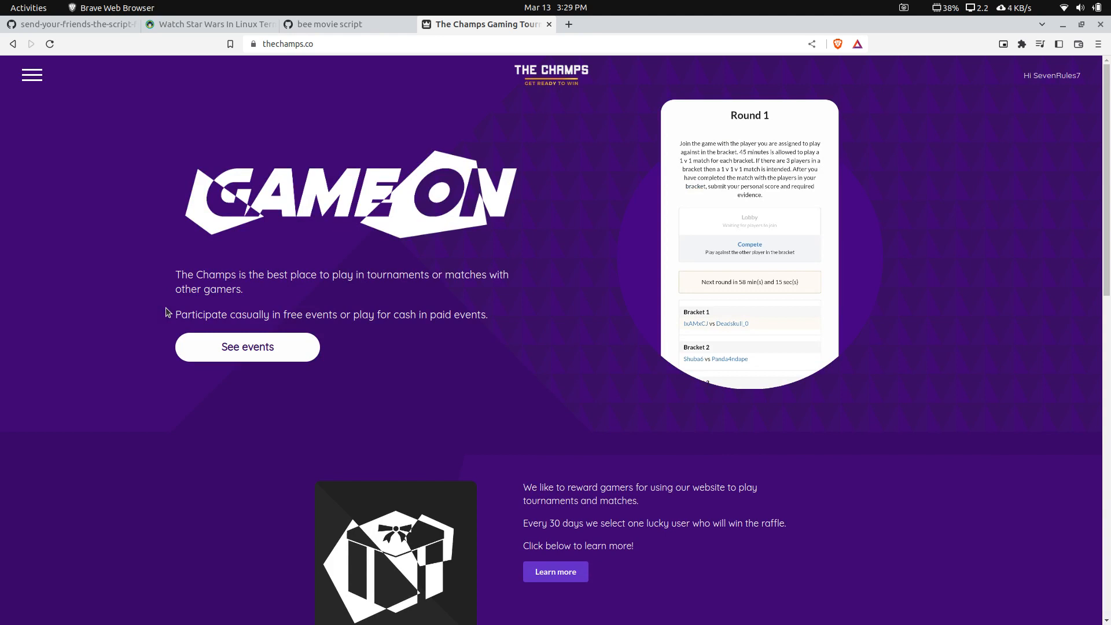
pyautogui.click(209, 24)
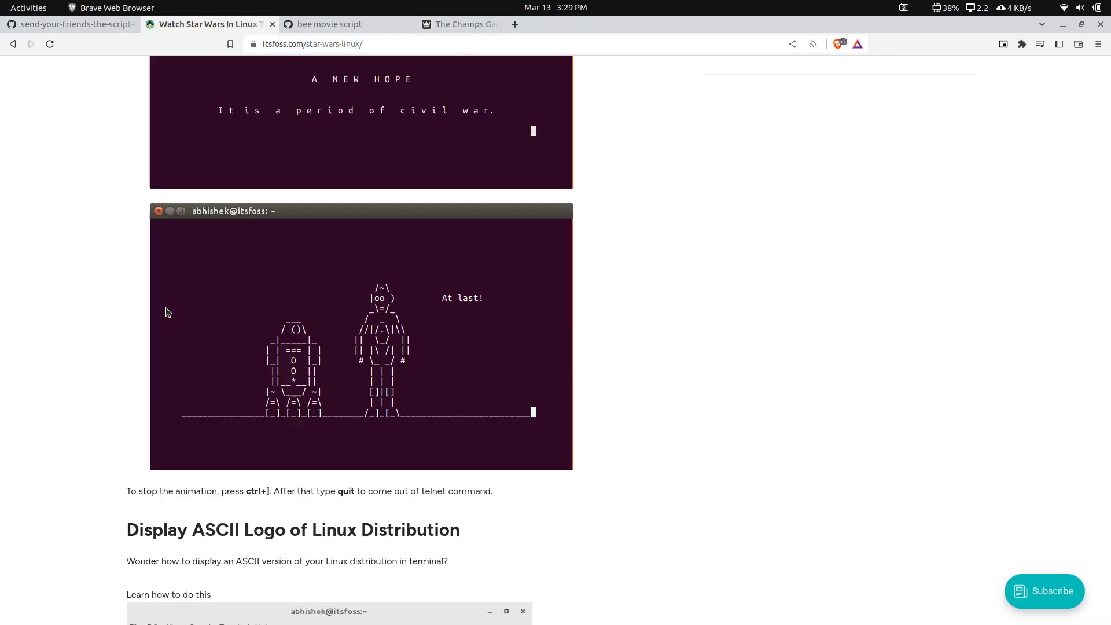
pyautogui.click(491, 24)
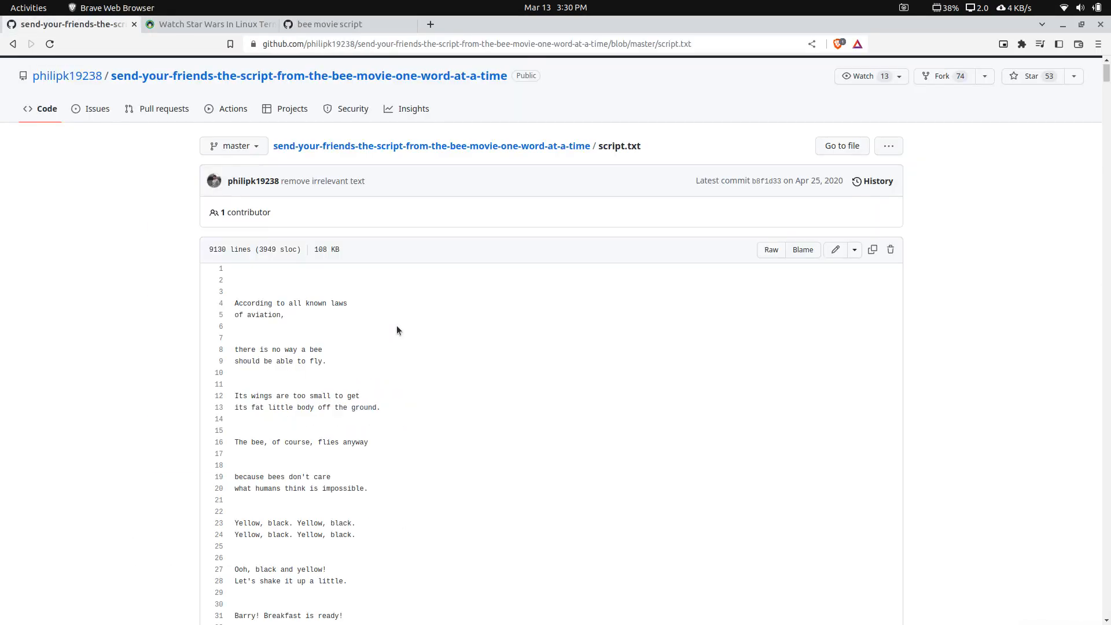
# Switch to the Ukaye-dev bee movie script gist, then raise the telnet animation terminal.
pyautogui.click(328, 24)
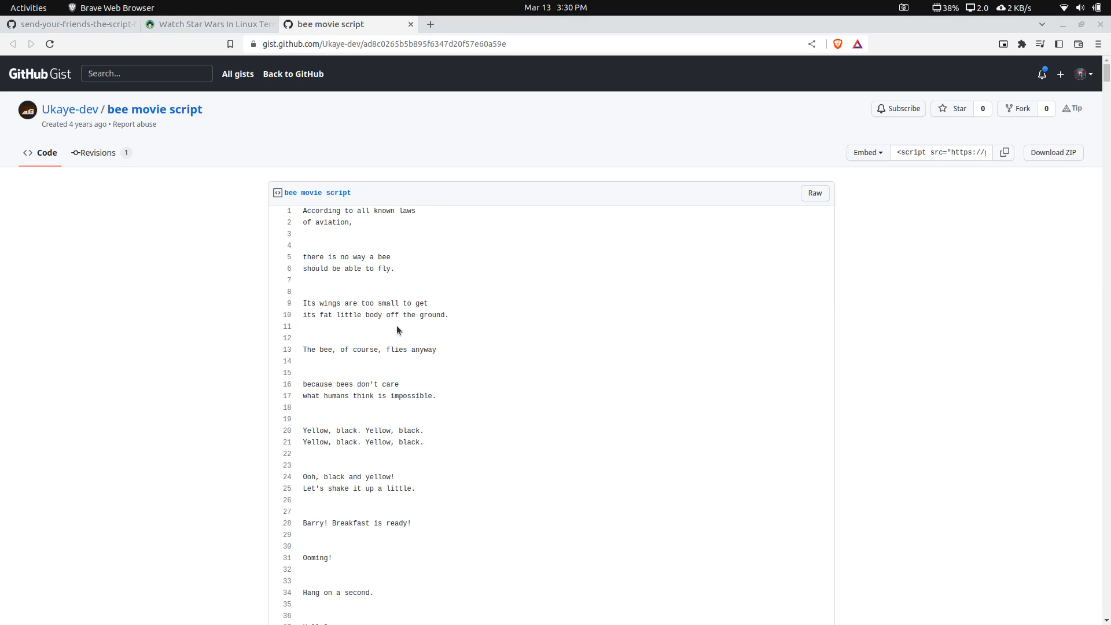
pyautogui.click(90, 8)
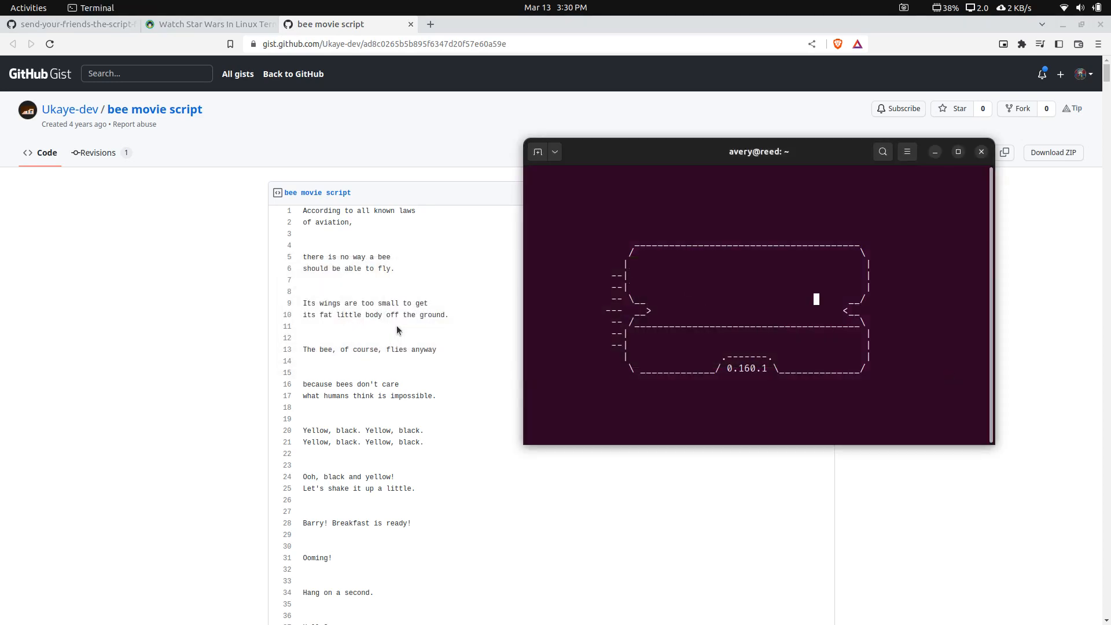